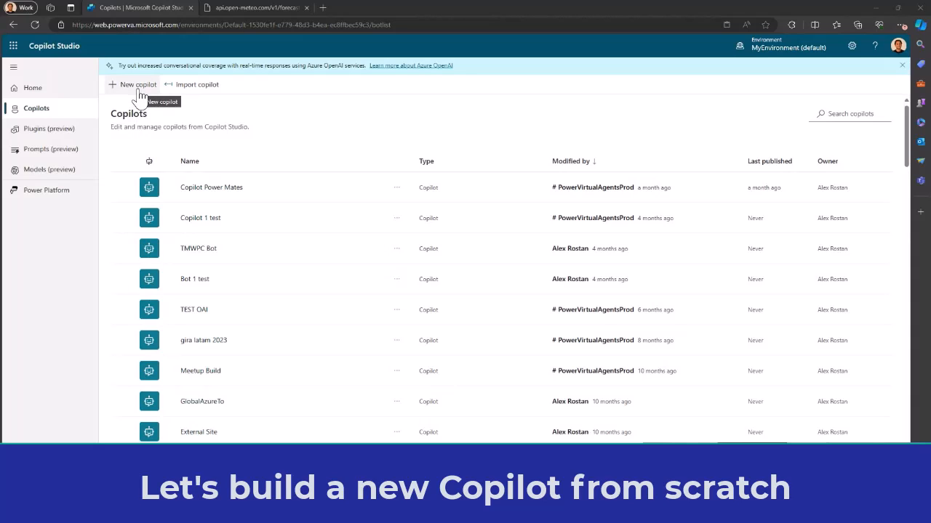
Create a new copilot named 'Copilot Http request PM'.
{"action": "left_click", "coordinate": [137, 85]}
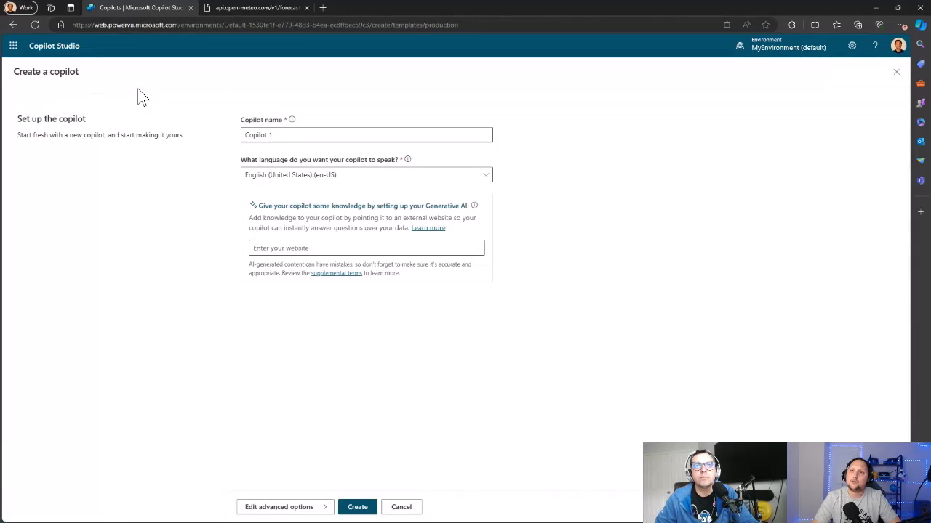
{"action": "left_click", "coordinate": [366, 134]}
{"action": "type", "text": "Http r"}
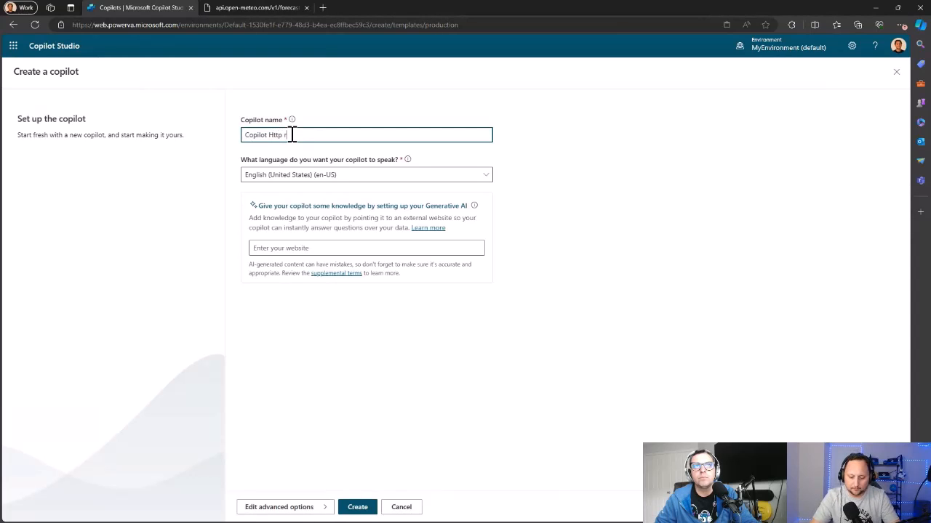
{"action": "type", "text": "equest PM"}
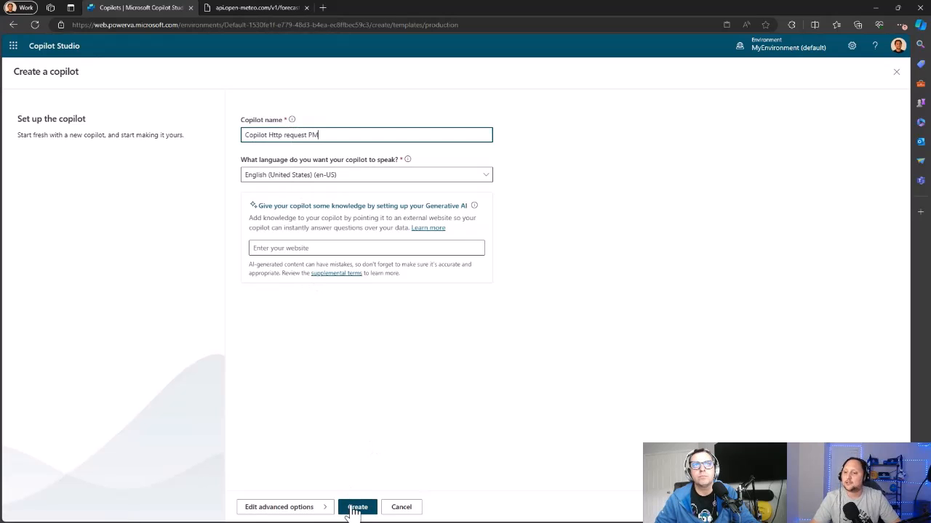
{"action": "left_click", "coordinate": [358, 506]}
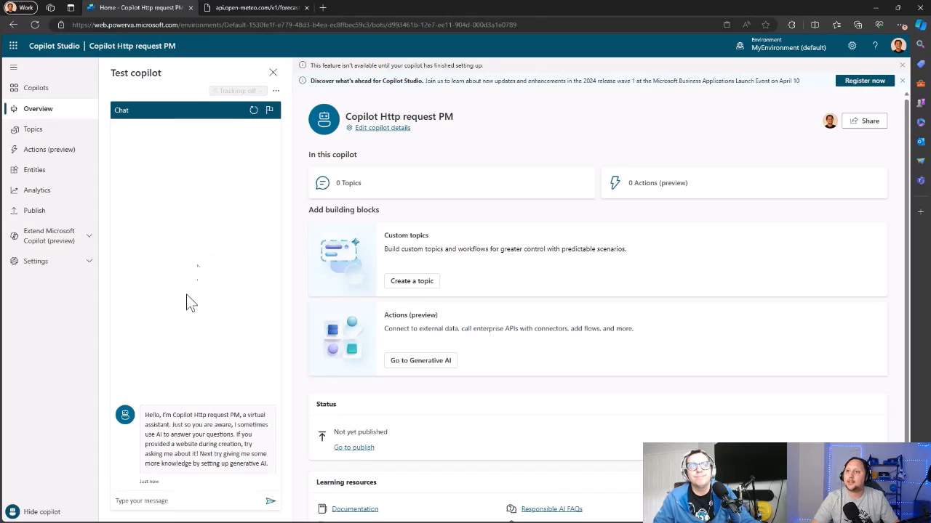
{"action": "mouse_move", "coordinate": [215, 252]}
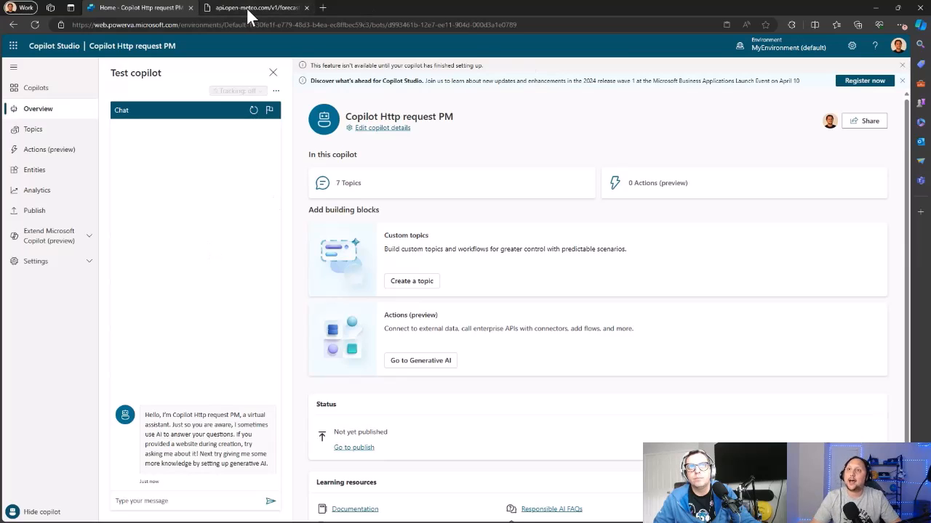
Scroll through the Open-Meteo JSON response in Edge, noting coordinates and elevation 175.
{"action": "left_click", "coordinate": [255, 7]}
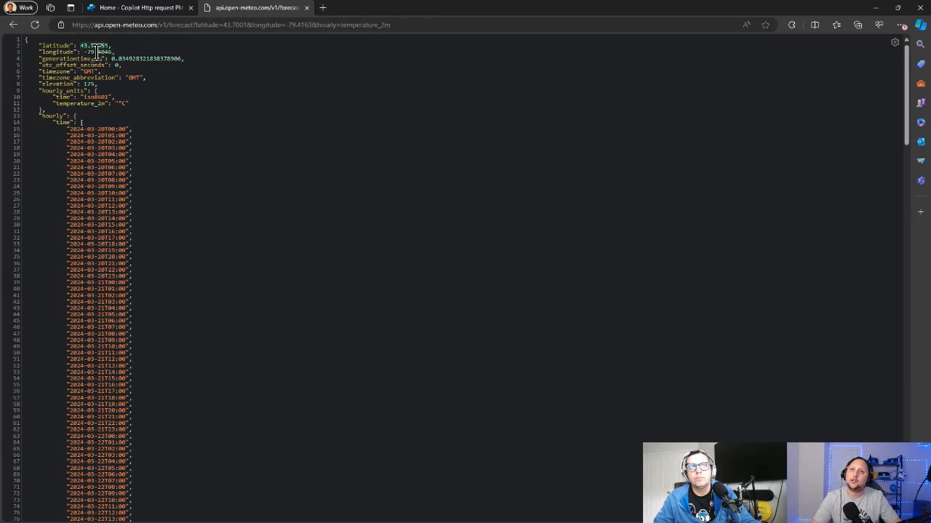
{"action": "scroll", "scroll_direction": "down", "scroll_amount": 3}
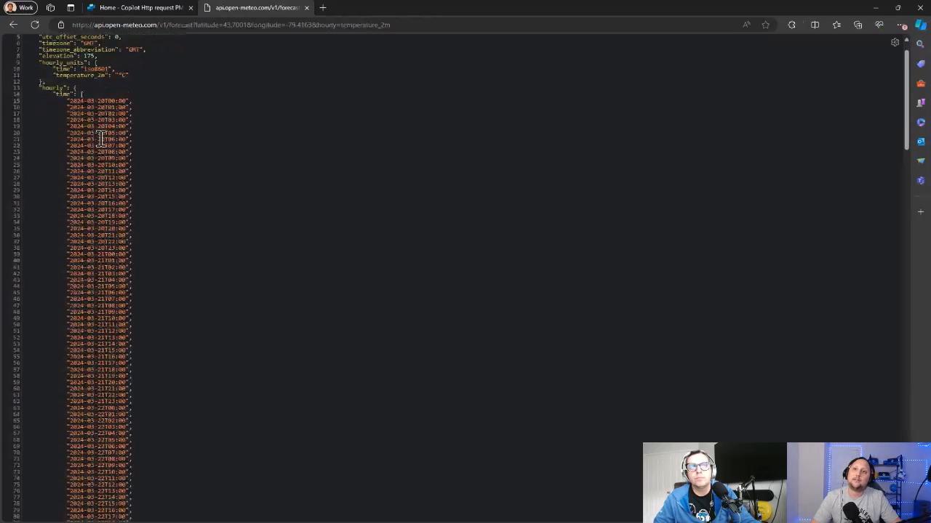
{"action": "scroll", "scroll_direction": "down", "scroll_amount": 3}
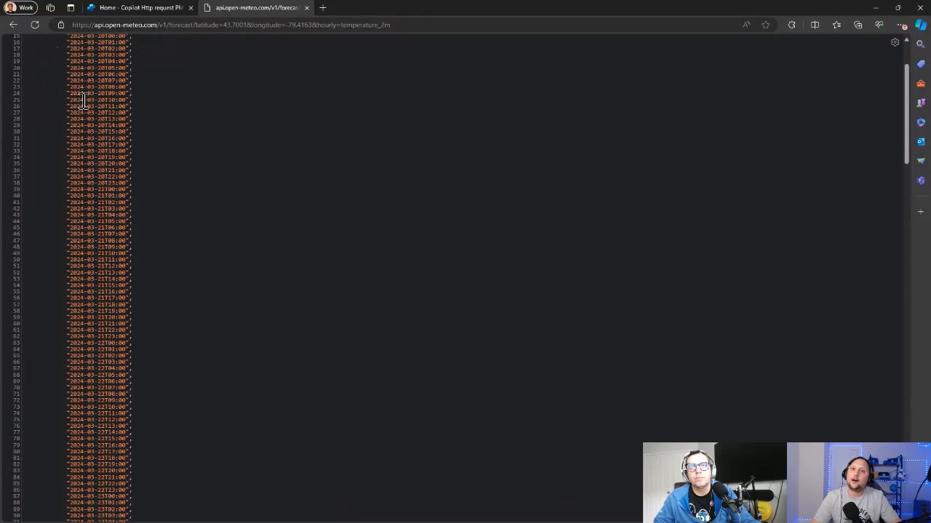
{"action": "scroll", "scroll_direction": "down", "scroll_amount": 3}
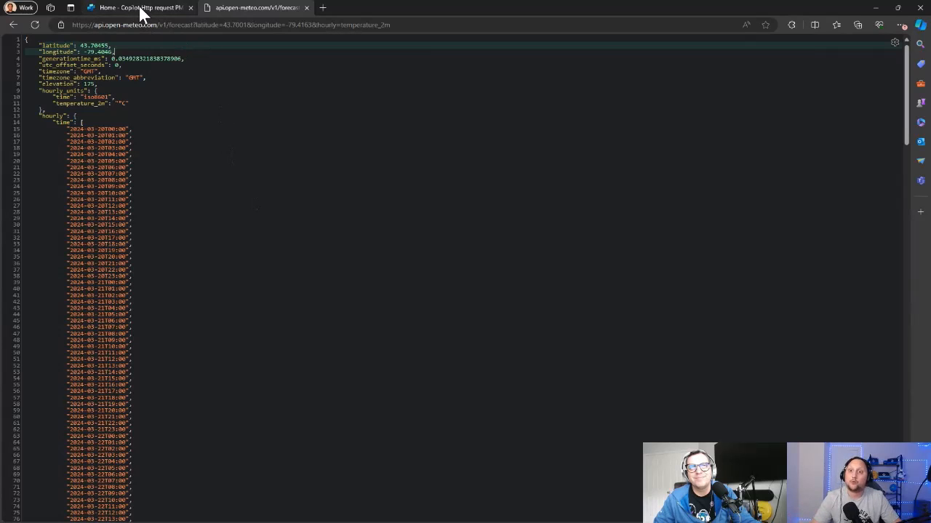
From the copilot's Topics list, start creating a topic from a description with Copilot.
{"action": "left_click", "coordinate": [130, 7]}
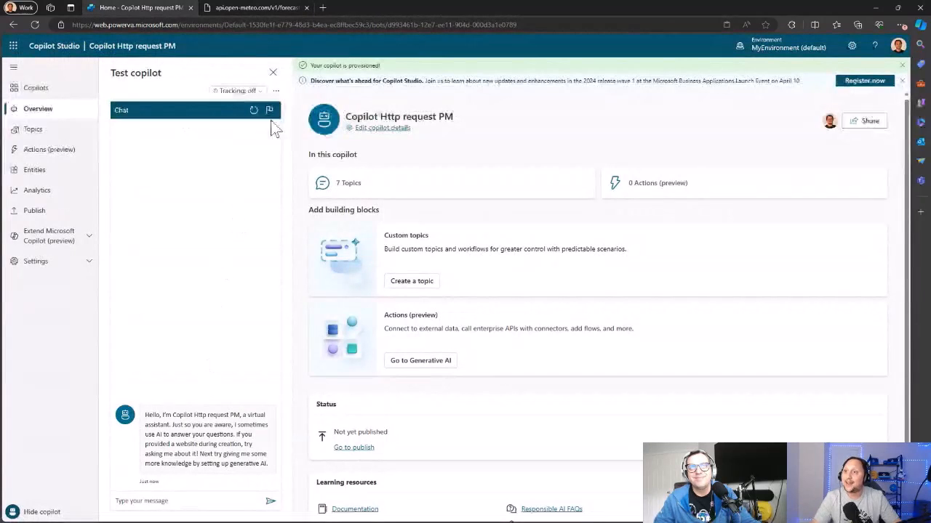
{"action": "mouse_move", "coordinate": [32, 129]}
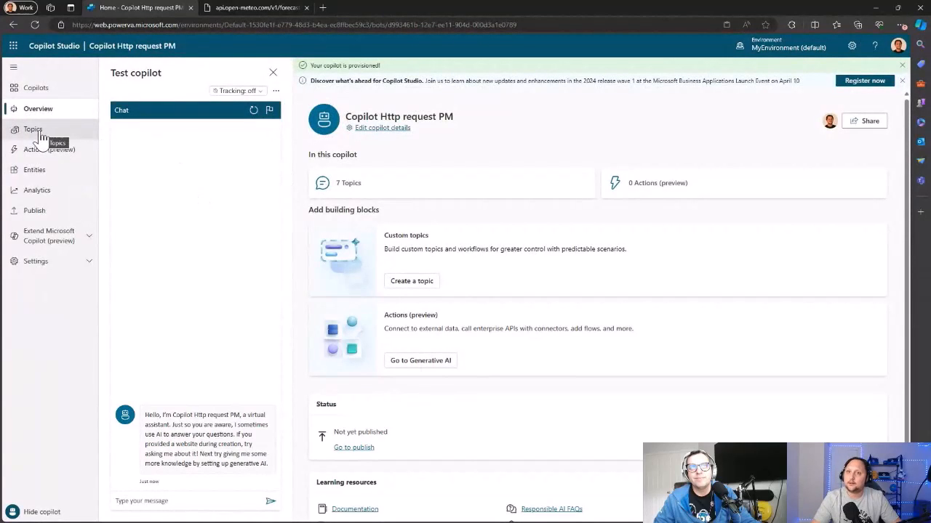
{"action": "left_click", "coordinate": [32, 128]}
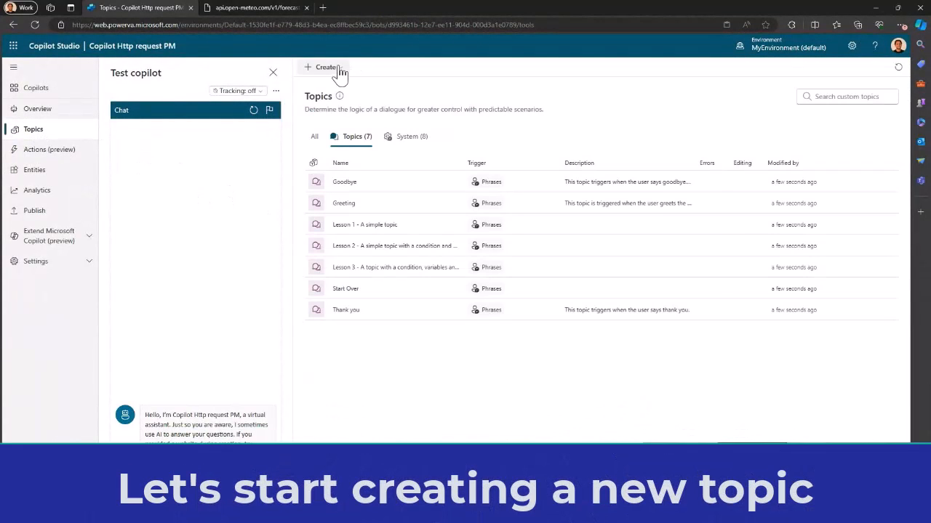
{"action": "left_click", "coordinate": [326, 67]}
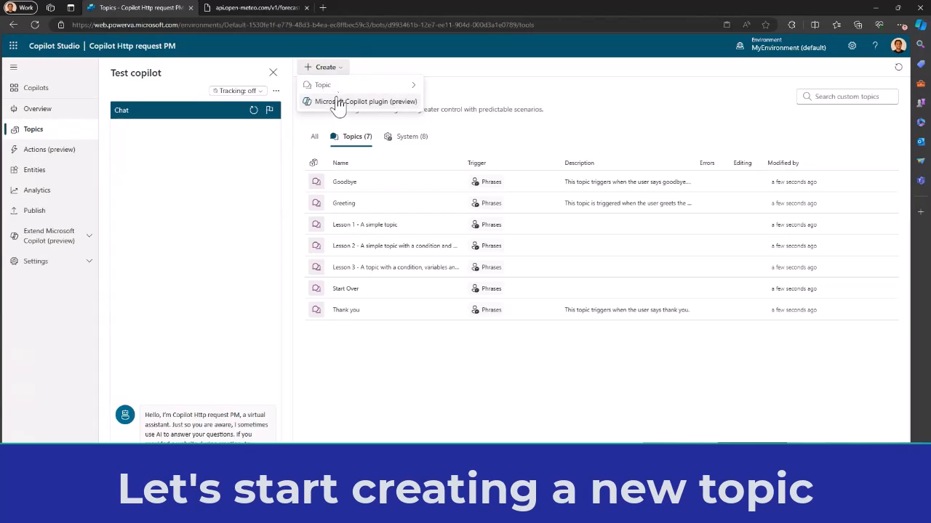
{"action": "left_click", "coordinate": [323, 84]}
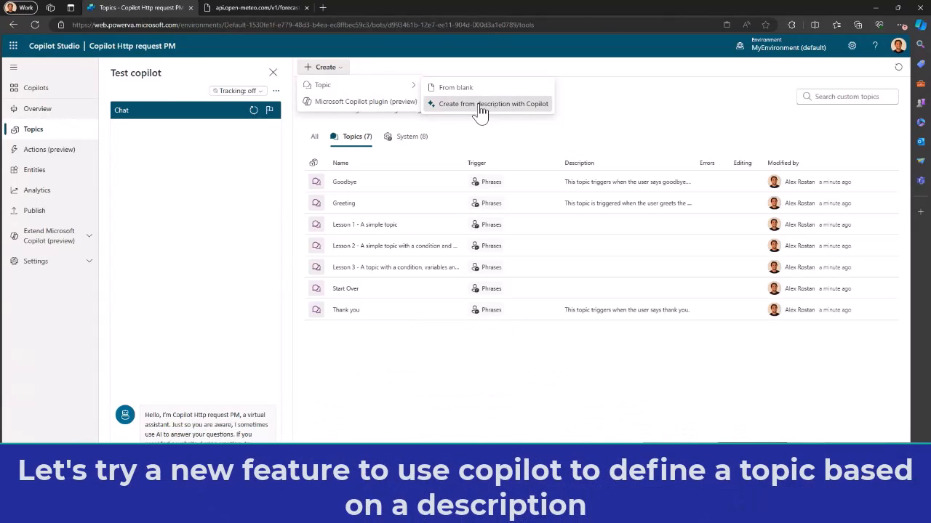
{"action": "left_click", "coordinate": [492, 103]}
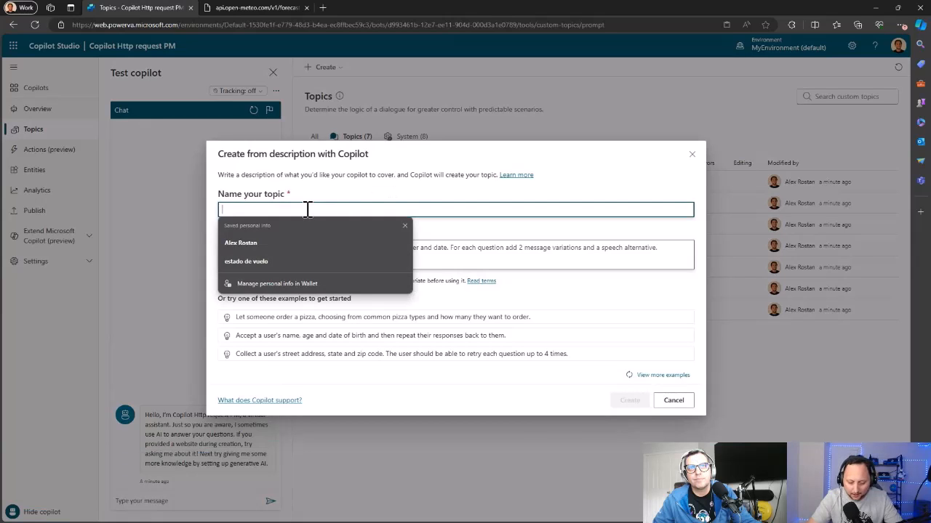
Create topic 'Weather' described as 'let the user ask about the weather or what the weather like'.
{"action": "type", "text": "Weahter"}
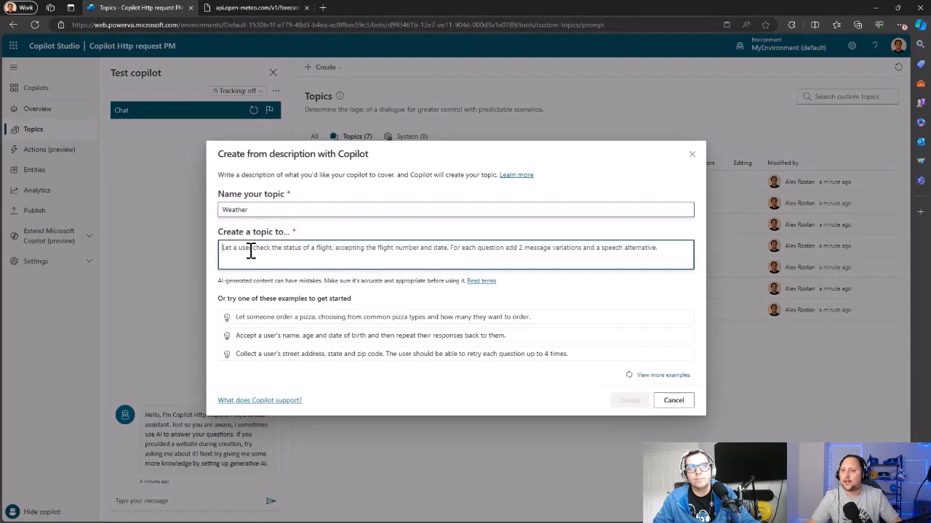
{"action": "type", "text": "let the user ask about the weather"}
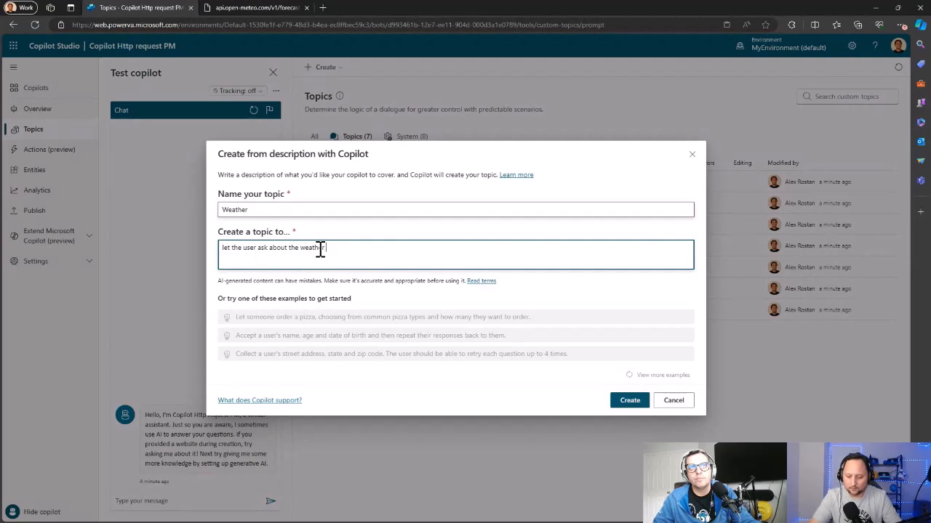
{"action": "type", "text": "or waht the"}
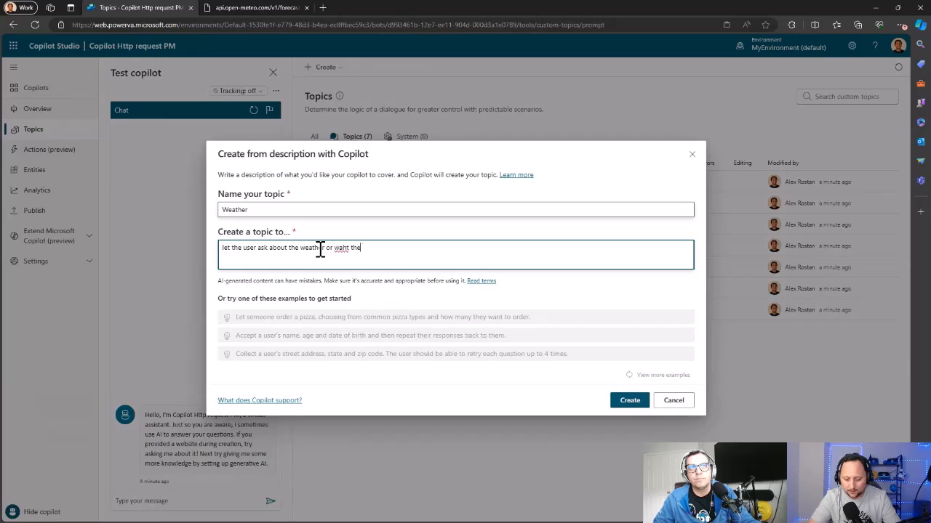
{"action": "type", "text": "weather like"}
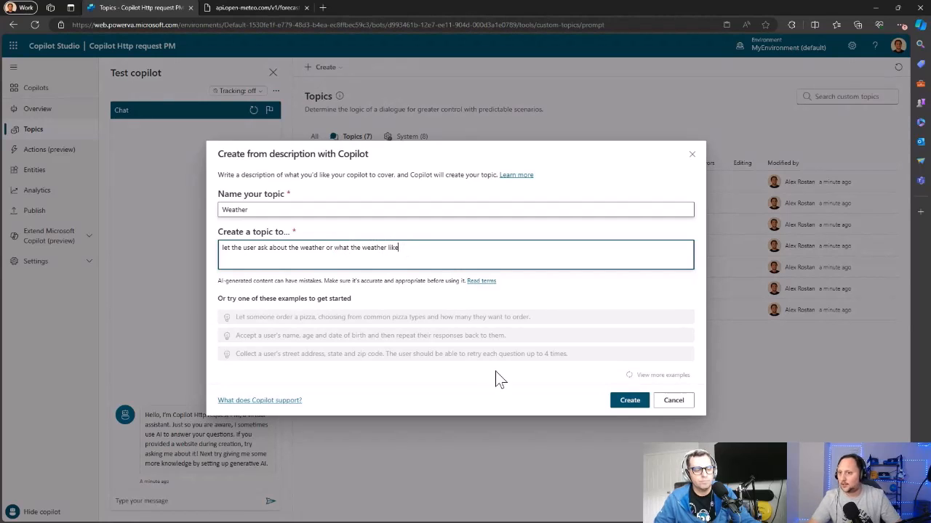
{"action": "left_click", "coordinate": [628, 400]}
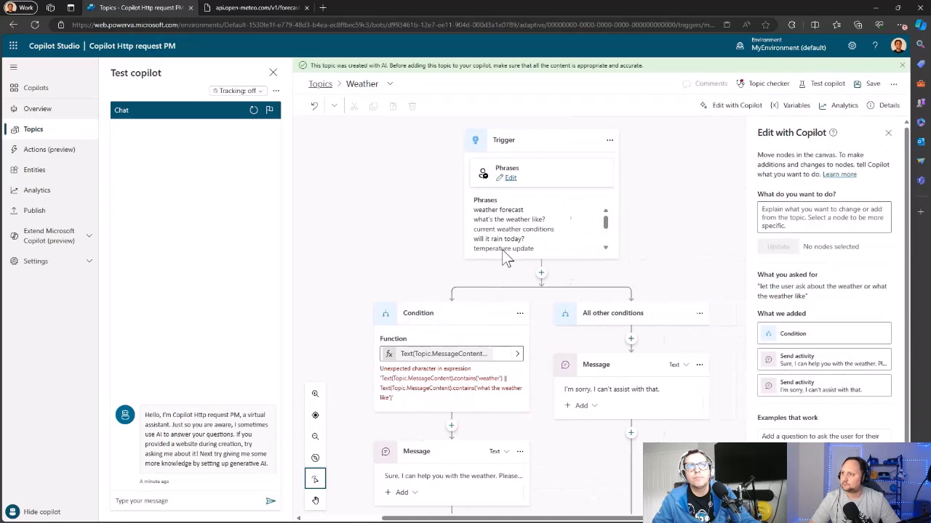
{"action": "mouse_move", "coordinate": [509, 218]}
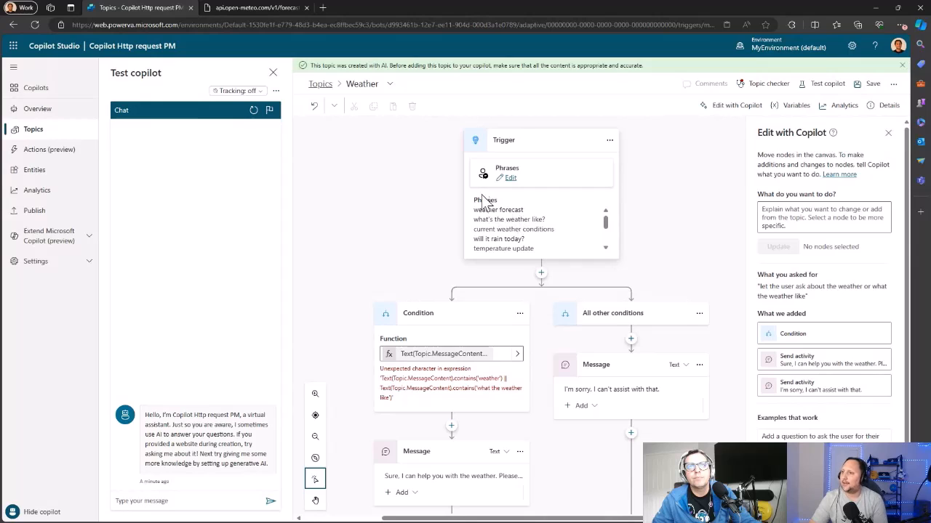
{"action": "mouse_move", "coordinate": [503, 225]}
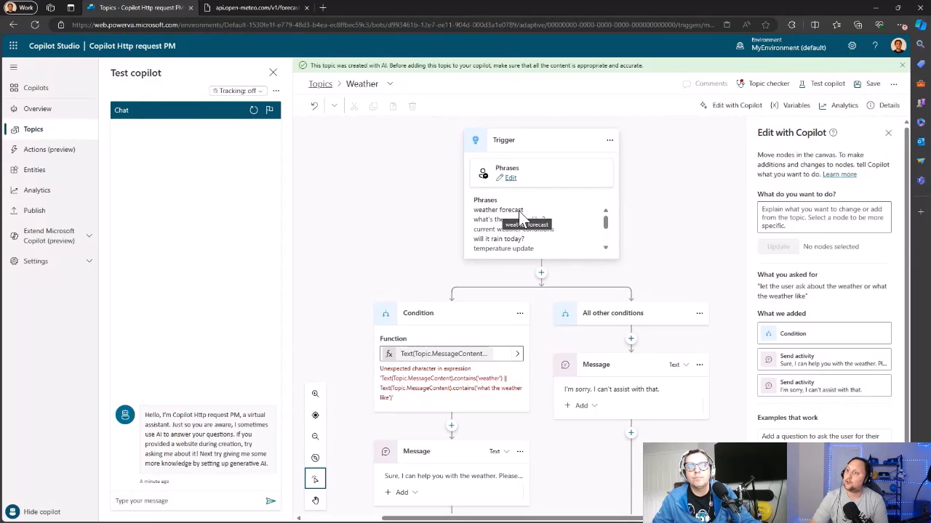
{"action": "scroll", "scroll_direction": "down", "scroll_amount": 3}
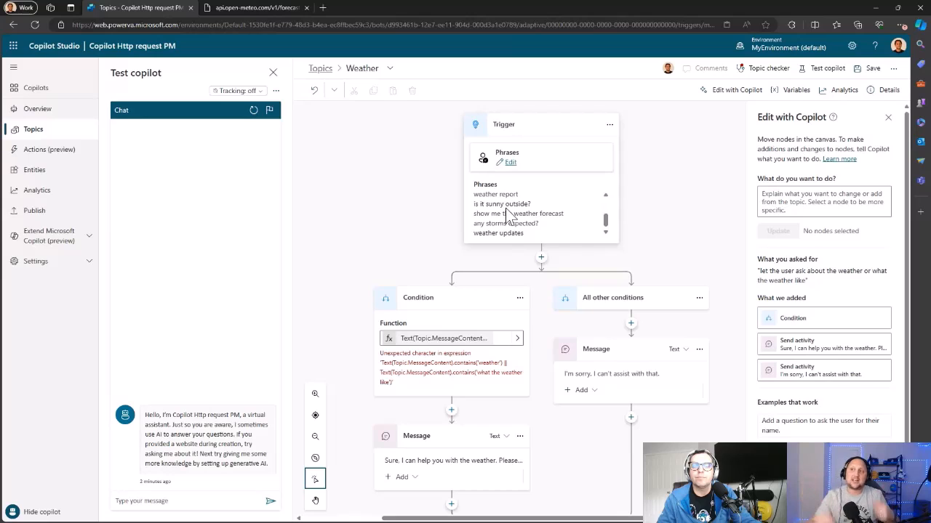
{"action": "mouse_move", "coordinate": [502, 211]}
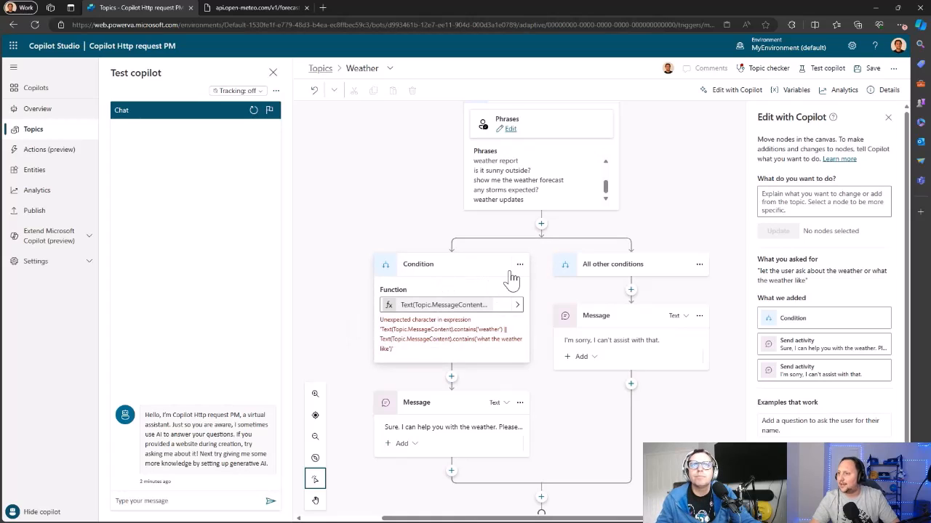
{"action": "left_click", "coordinate": [519, 265]}
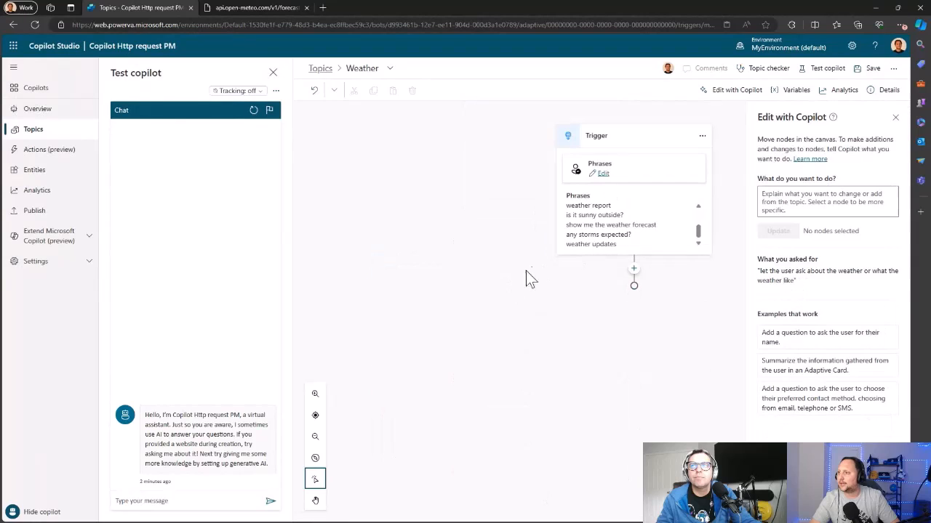
{"action": "mouse_move", "coordinate": [614, 288]}
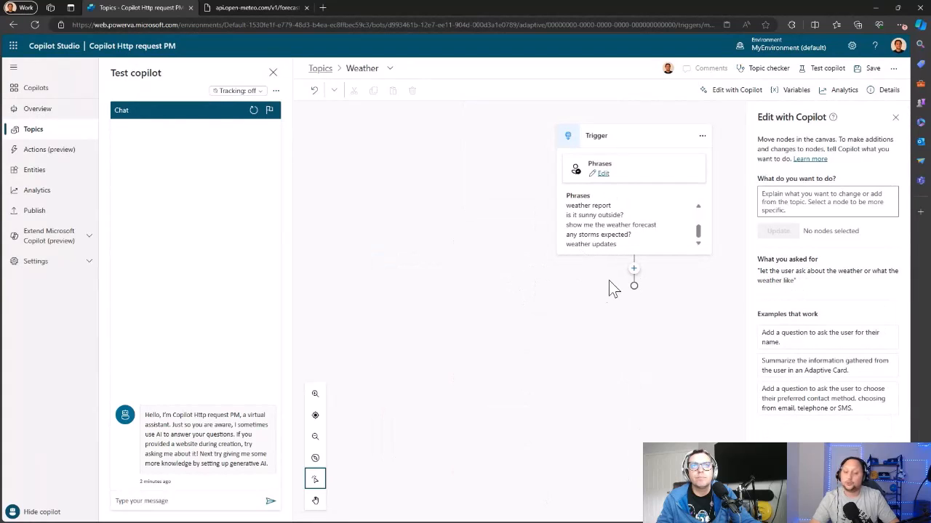
{"action": "mouse_move", "coordinate": [599, 297]}
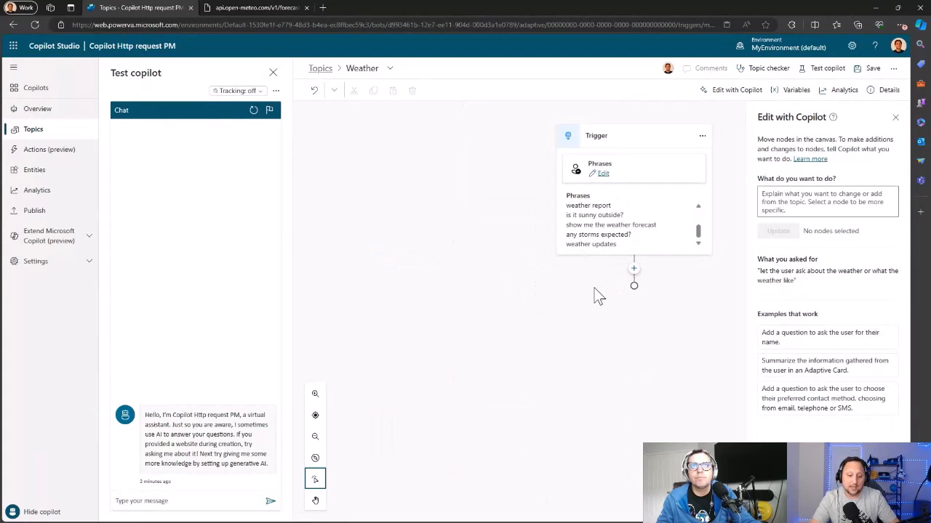
{"action": "mouse_move", "coordinate": [640, 269]}
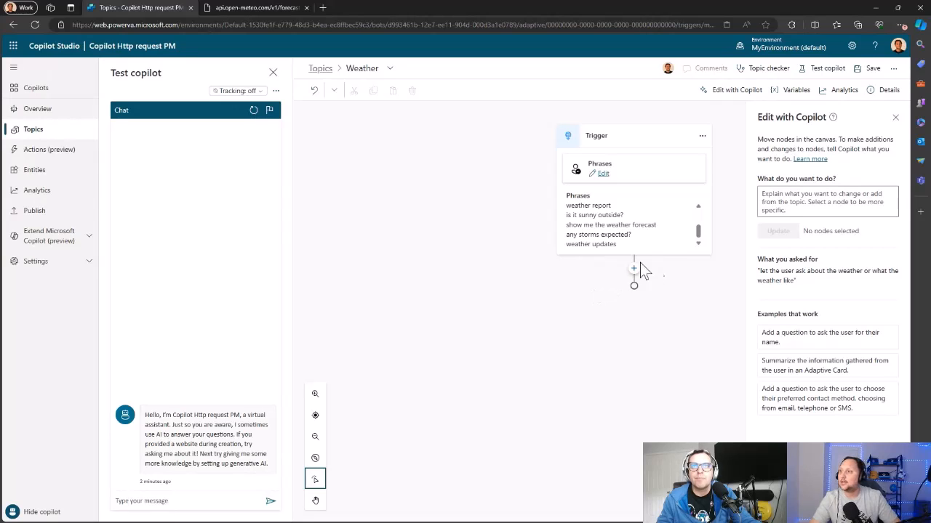
{"action": "mouse_move", "coordinate": [634, 273]}
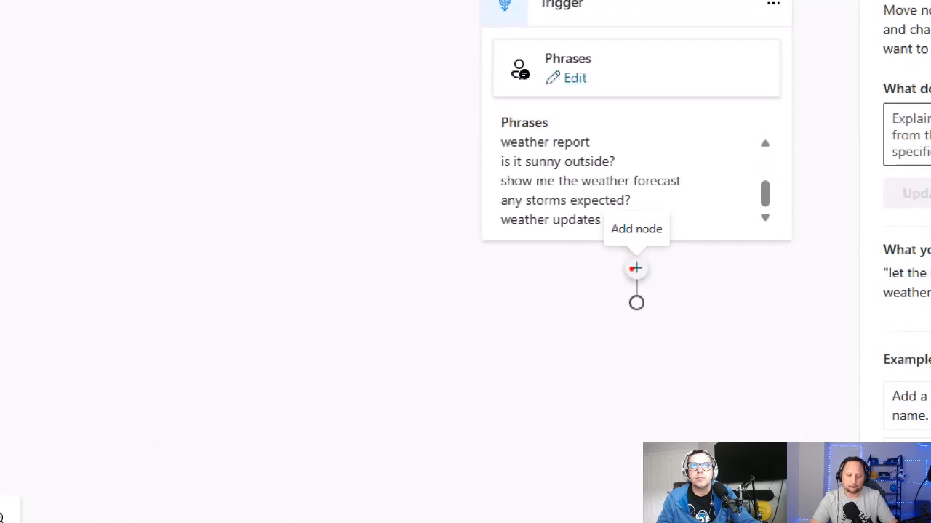
Add a Send HTTP request node after the Weather trigger, keeping method Get.
{"action": "left_click", "coordinate": [634, 267]}
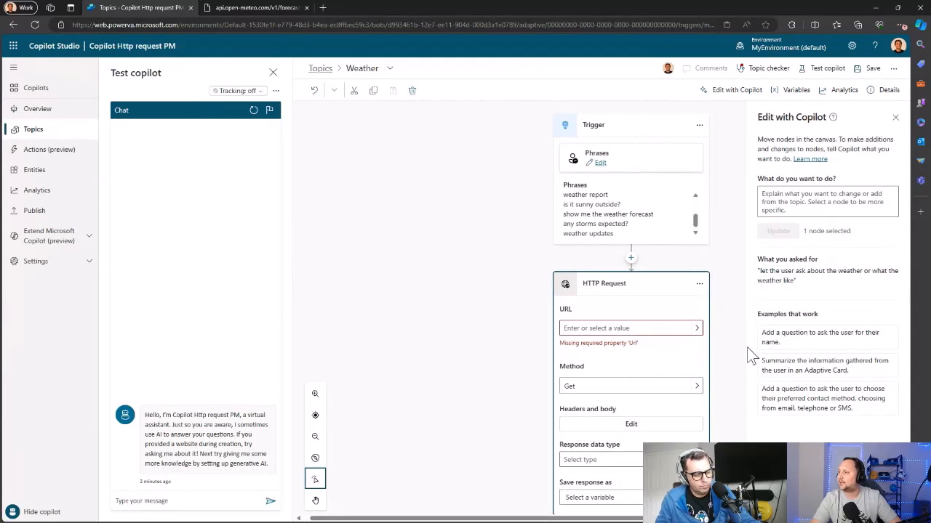
{"action": "scroll", "scroll_direction": "down", "scroll_amount": 3}
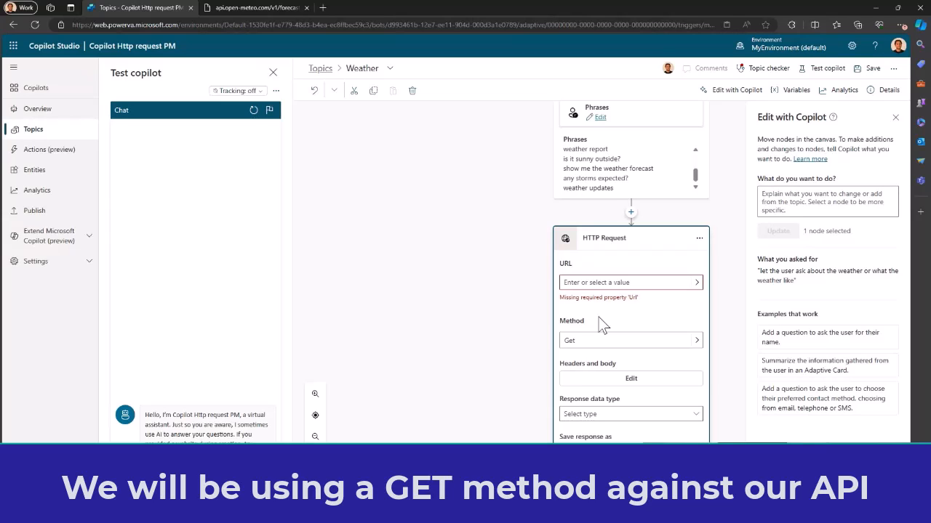
{"action": "left_click", "coordinate": [630, 341]}
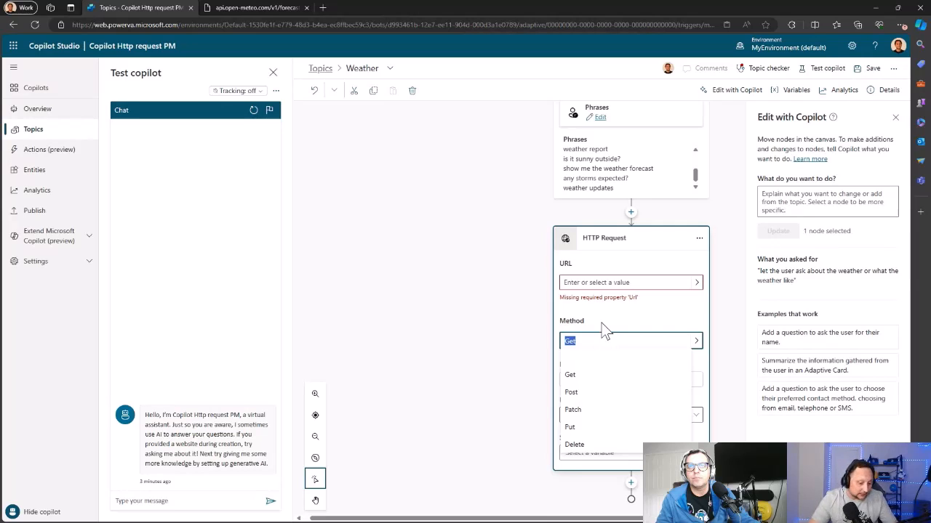
{"action": "mouse_move", "coordinate": [628, 322]}
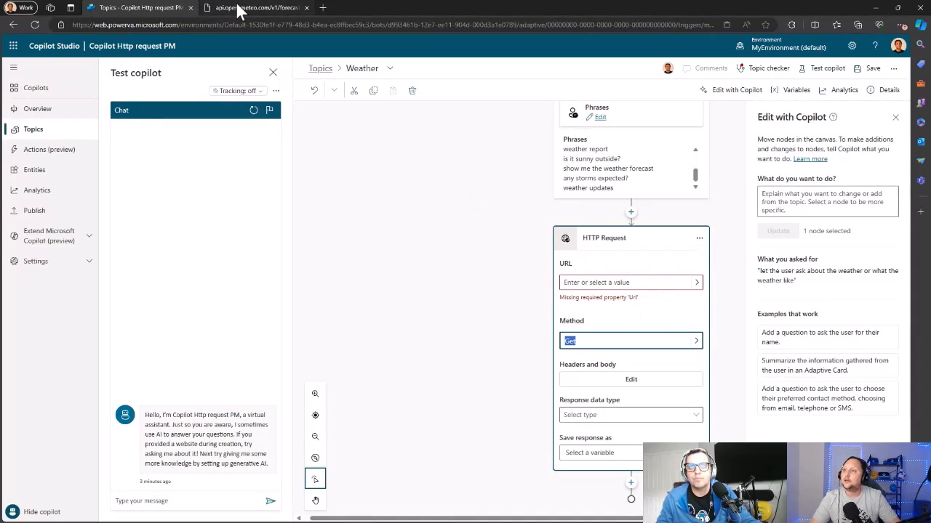
Copy the Open-Meteo forecast address from Edge into the HTTP request's URL field.
{"action": "left_click", "coordinate": [254, 7]}
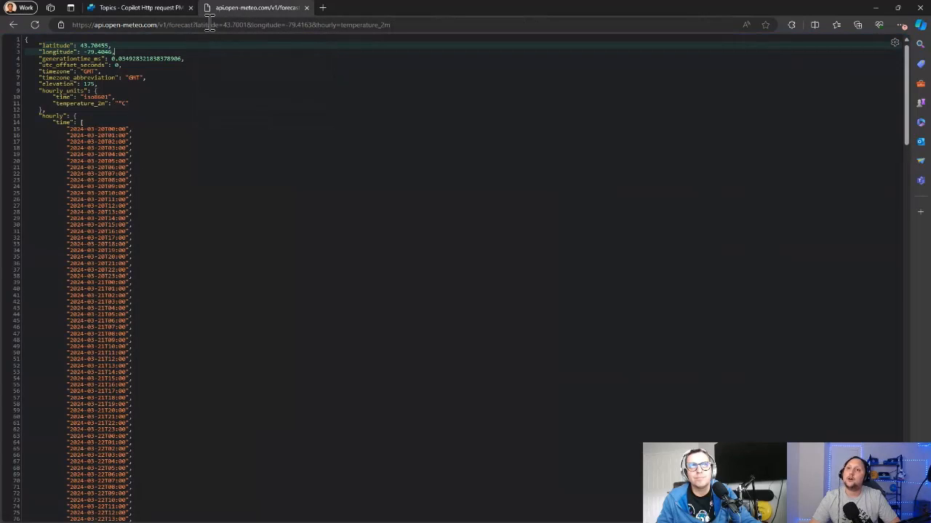
{"action": "left_click", "coordinate": [218, 25]}
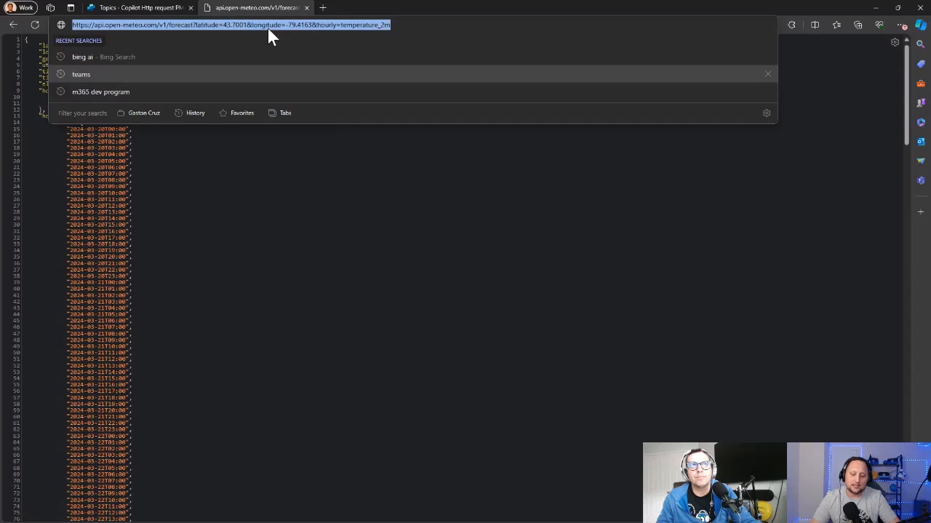
{"action": "mouse_move", "coordinate": [303, 34]}
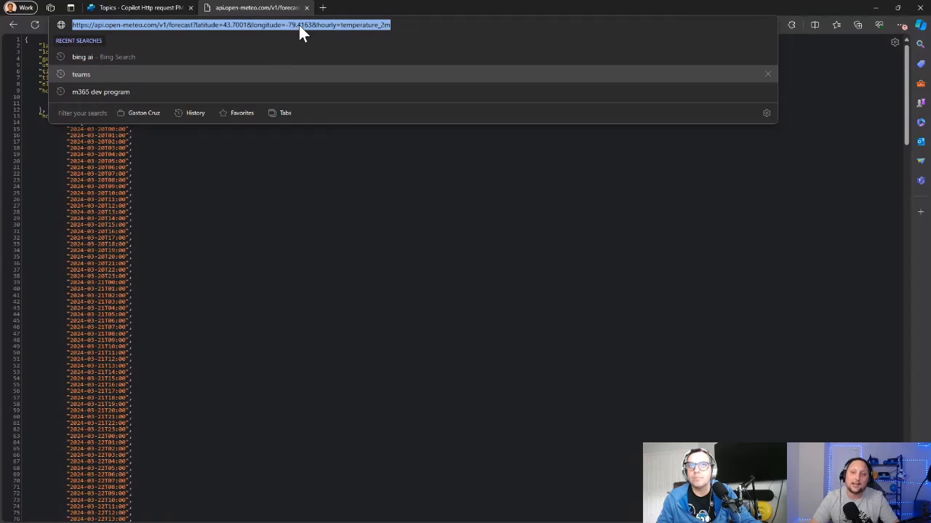
{"action": "mouse_move", "coordinate": [216, 35]}
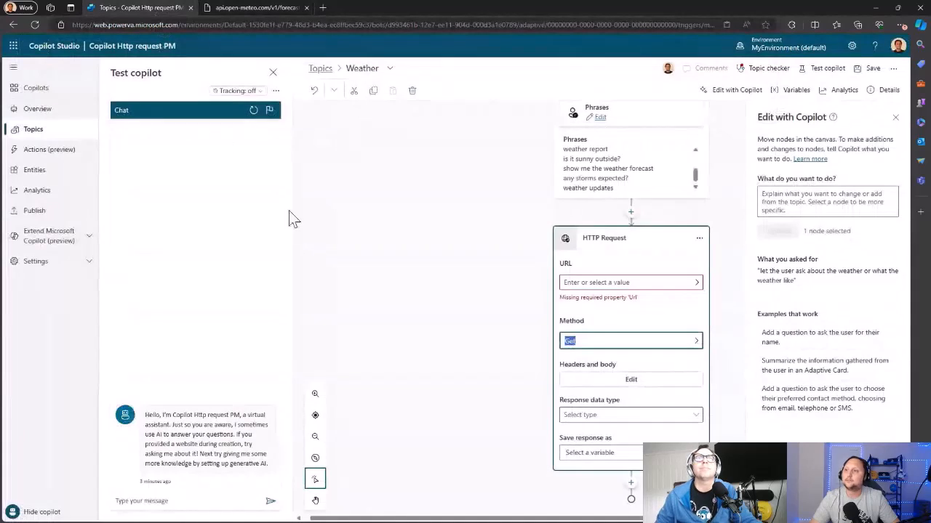
{"action": "left_click", "coordinate": [626, 282]}
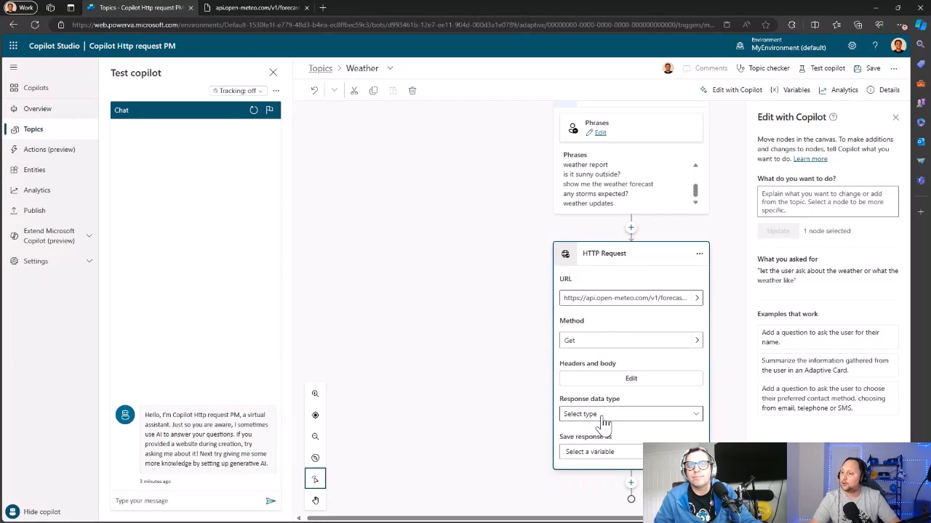
Set the HTTP request's response data type to From sample data.
{"action": "left_click", "coordinate": [630, 413]}
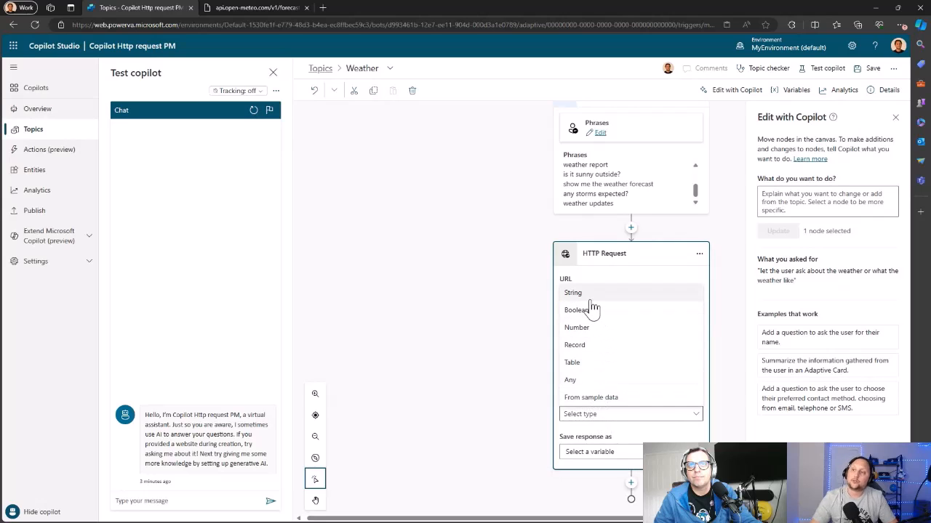
{"action": "mouse_move", "coordinate": [581, 366]}
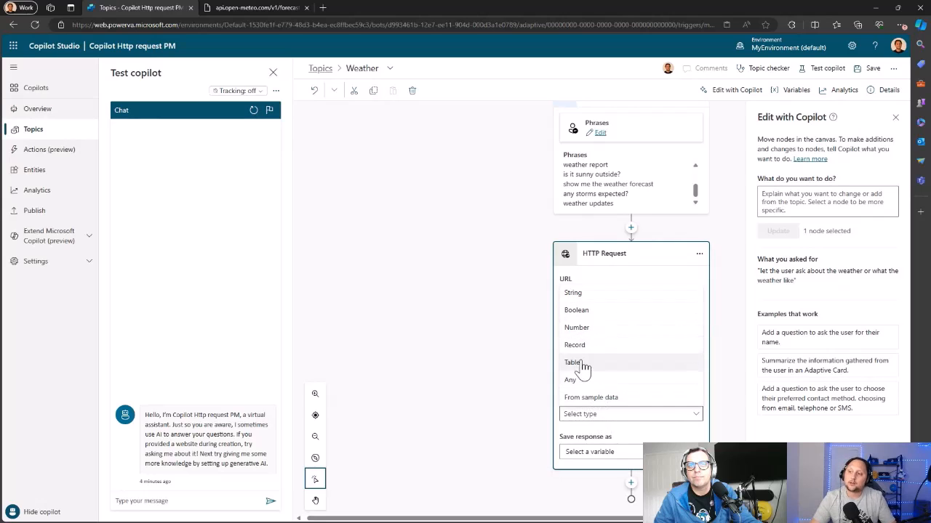
{"action": "mouse_move", "coordinate": [602, 381]}
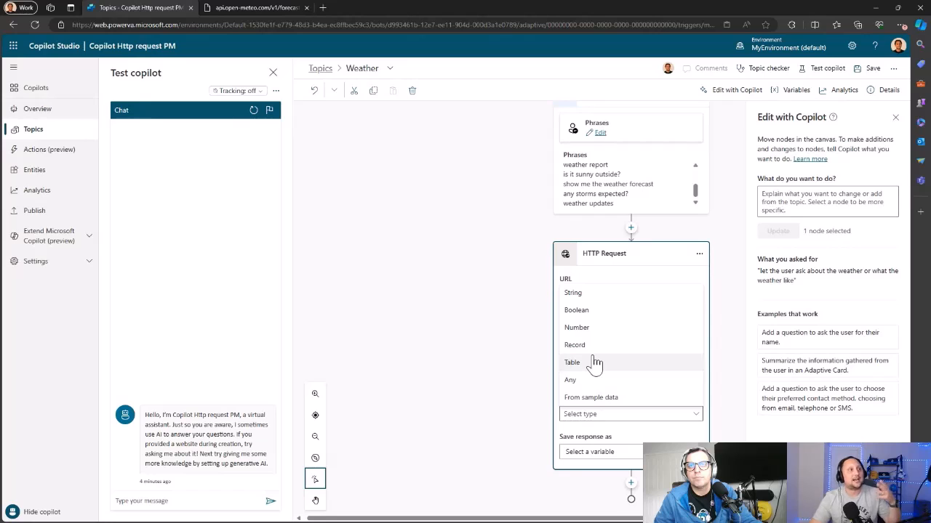
{"action": "mouse_move", "coordinate": [584, 413]}
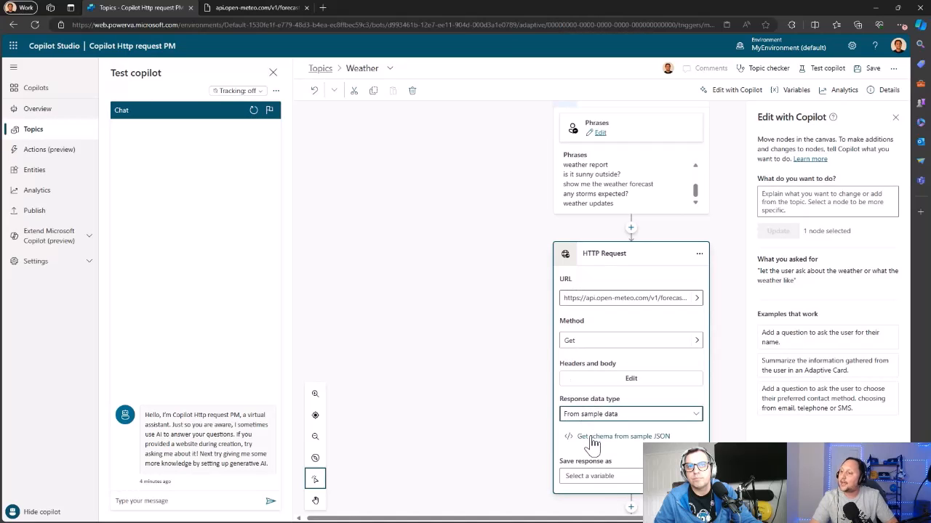
Generate the response schema from the pasted Open-Meteo sample JSON and review it.
{"action": "left_click", "coordinate": [254, 8]}
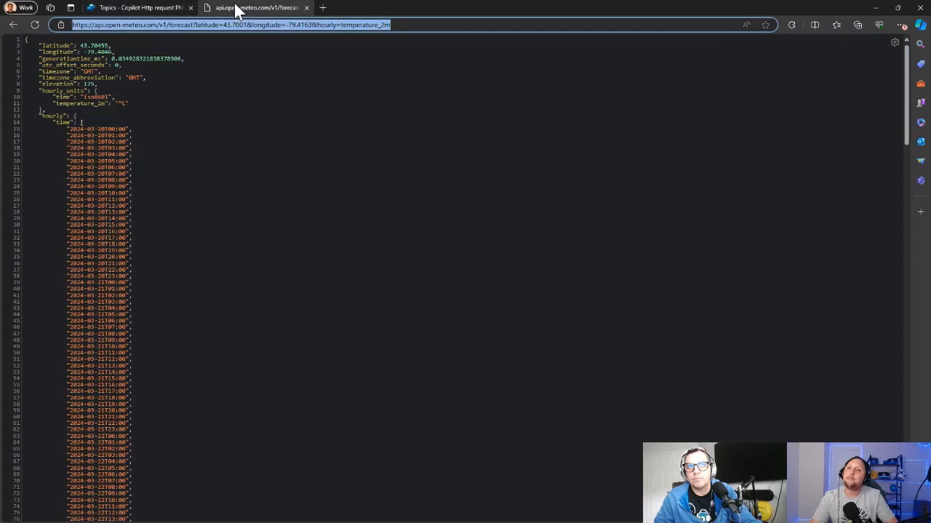
{"action": "scroll", "scroll_direction": "down", "scroll_amount": 3}
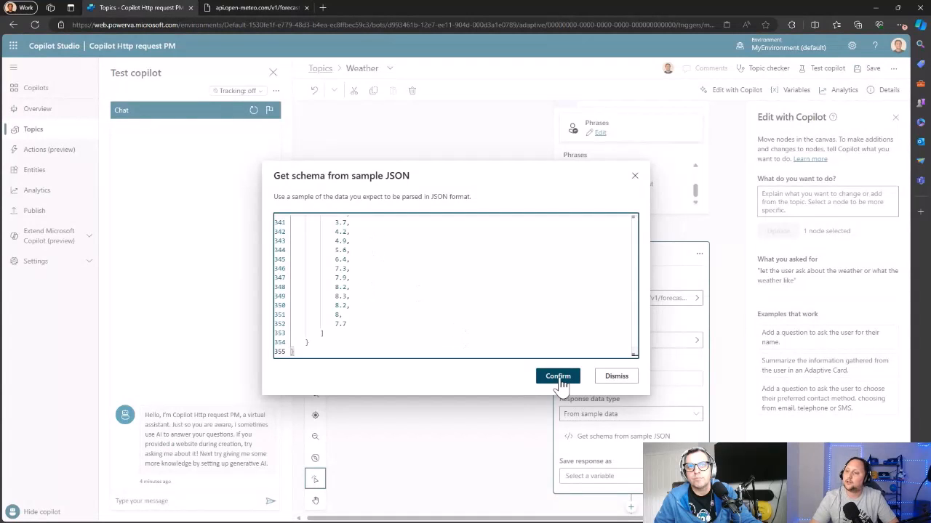
{"action": "left_click", "coordinate": [558, 375]}
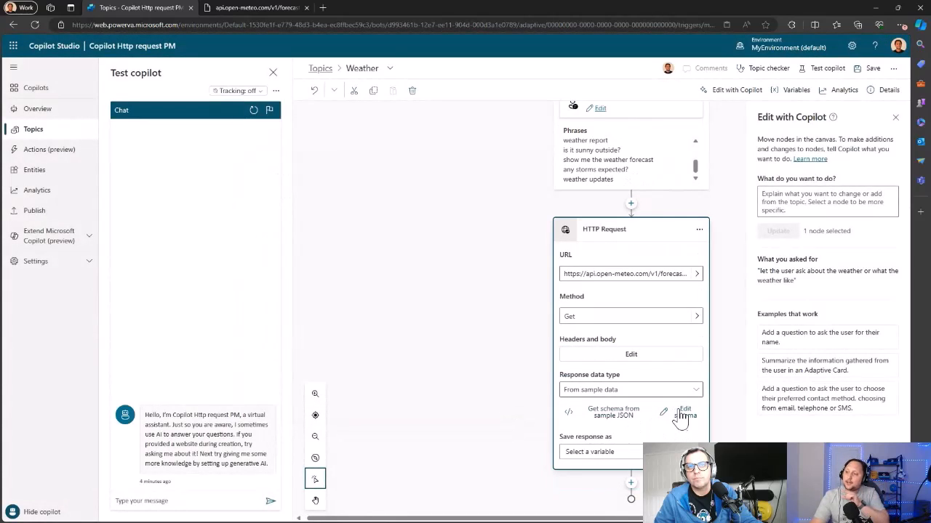
{"action": "left_click", "coordinate": [683, 411]}
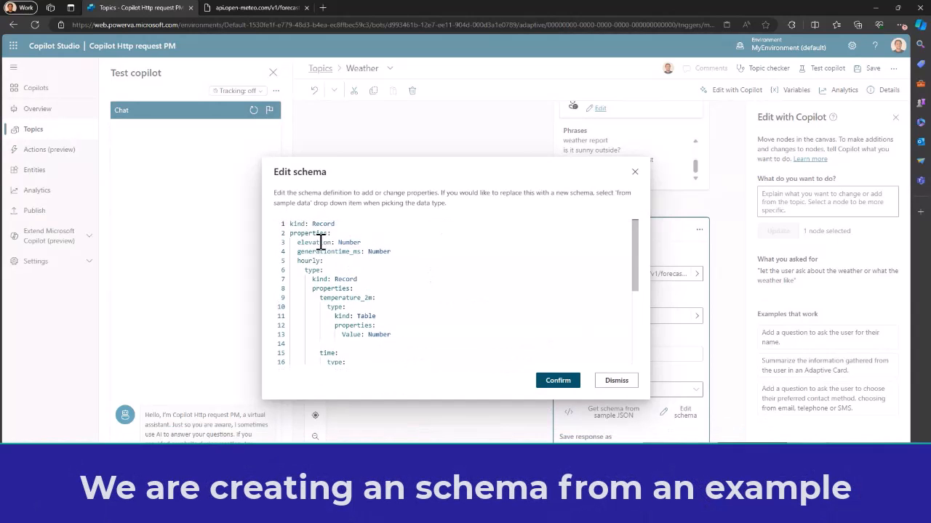
{"action": "scroll", "scroll_direction": "down", "scroll_amount": 3}
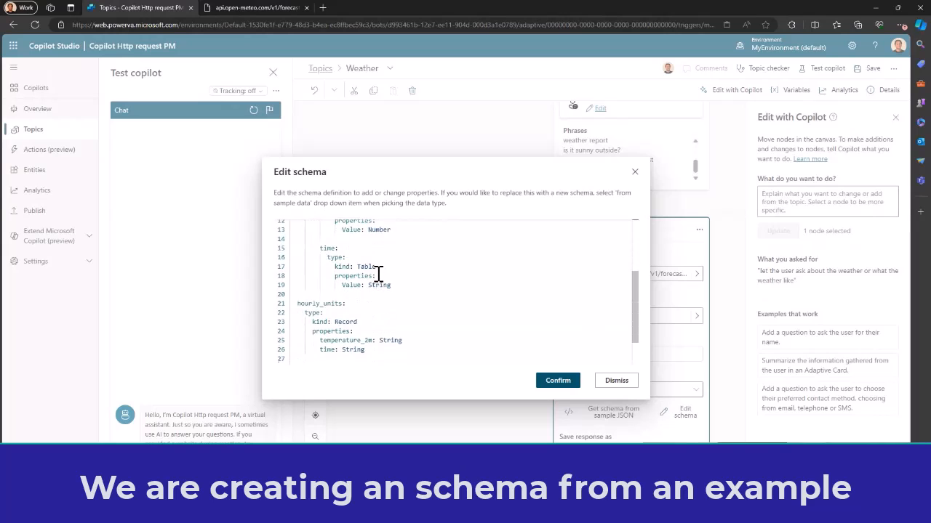
{"action": "scroll", "scroll_direction": "down", "scroll_amount": 3}
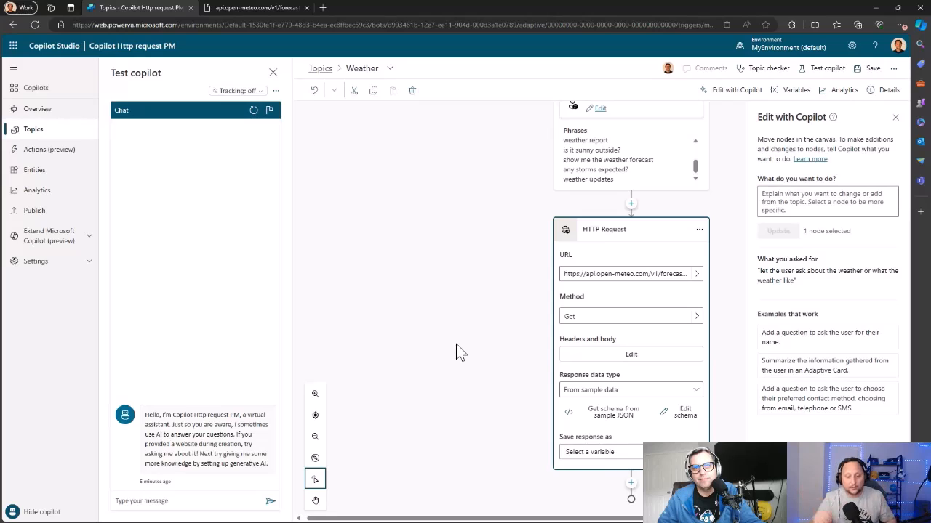
{"action": "mouse_move", "coordinate": [479, 363]}
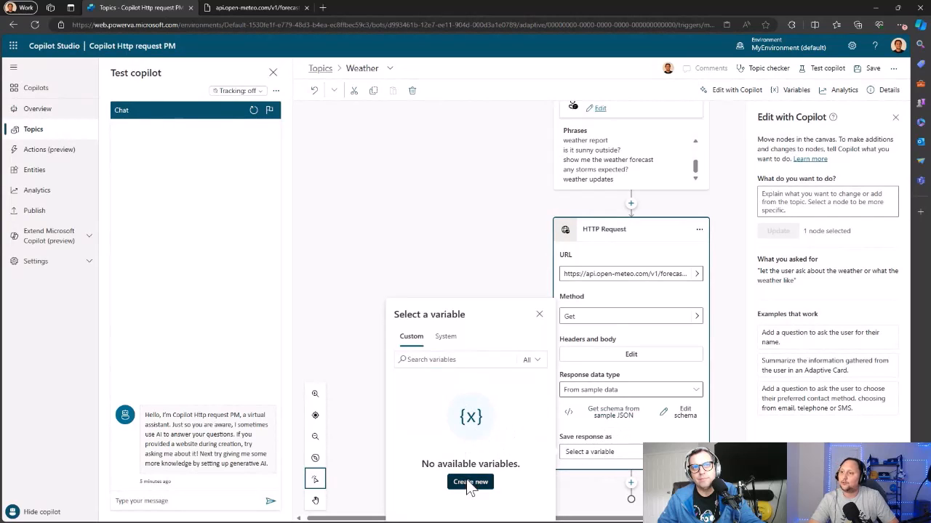
Bring up the Add node choices below the HTTP Request node.
{"action": "left_click", "coordinate": [470, 482]}
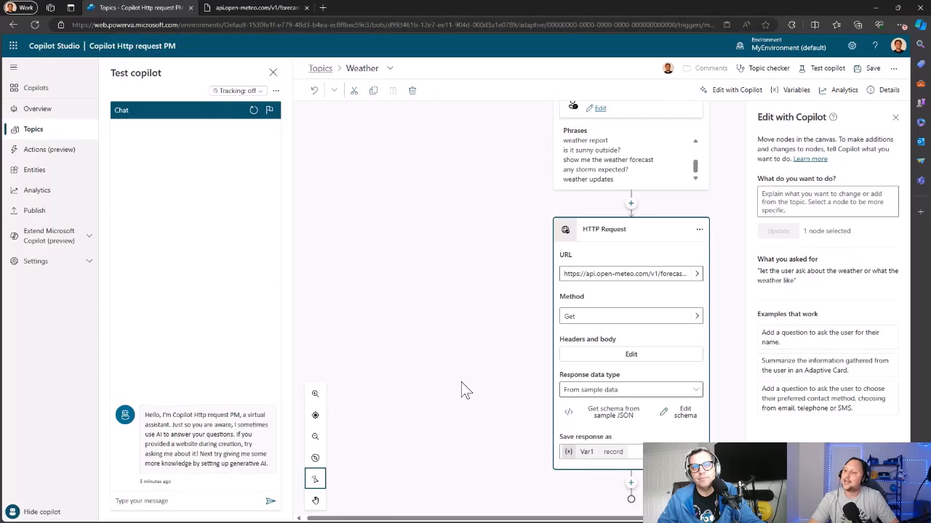
{"action": "mouse_move", "coordinate": [465, 448]}
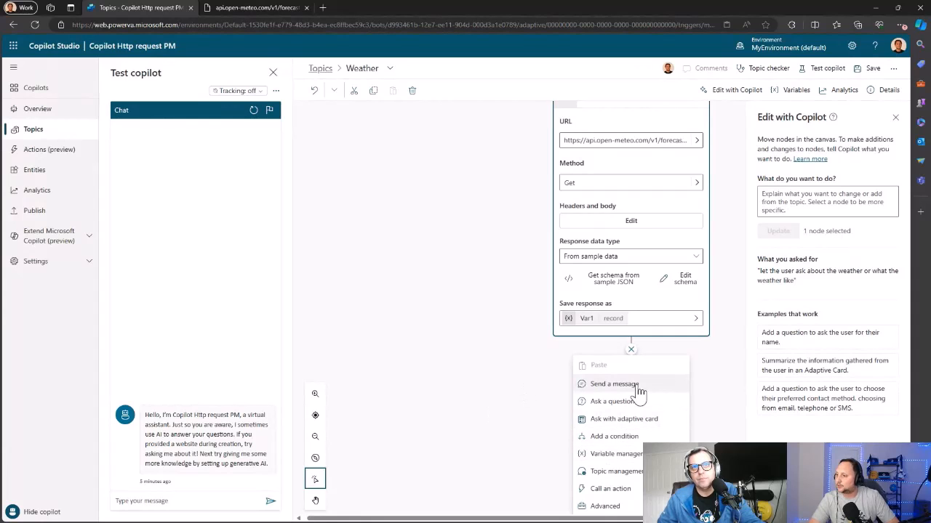
Add a Message node after the HTTP request that outputs the Var1.elevation variable.
{"action": "left_click", "coordinate": [614, 384]}
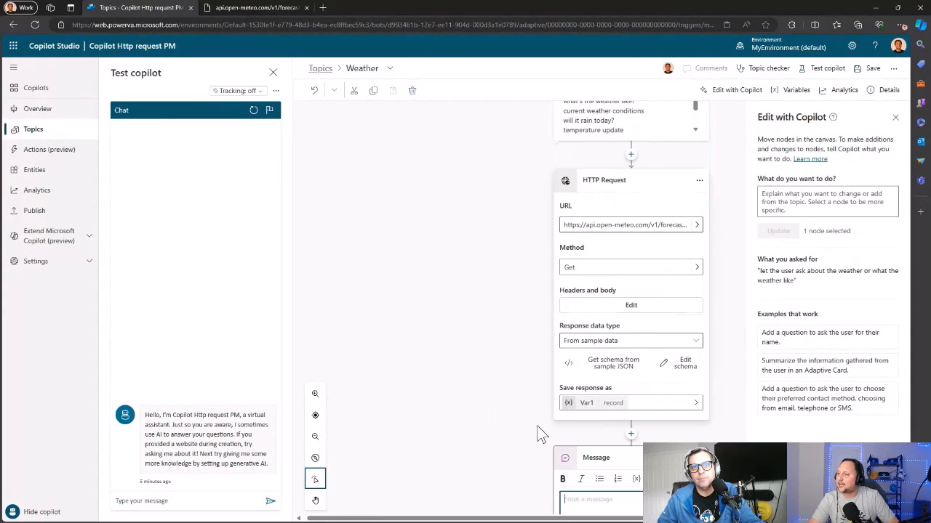
{"action": "scroll", "scroll_direction": "down", "scroll_amount": 3}
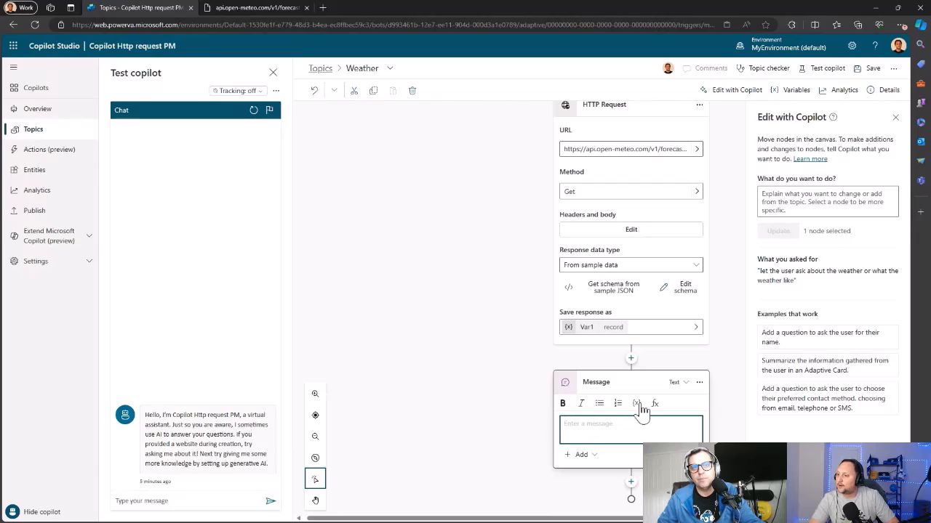
{"action": "left_click", "coordinate": [636, 405]}
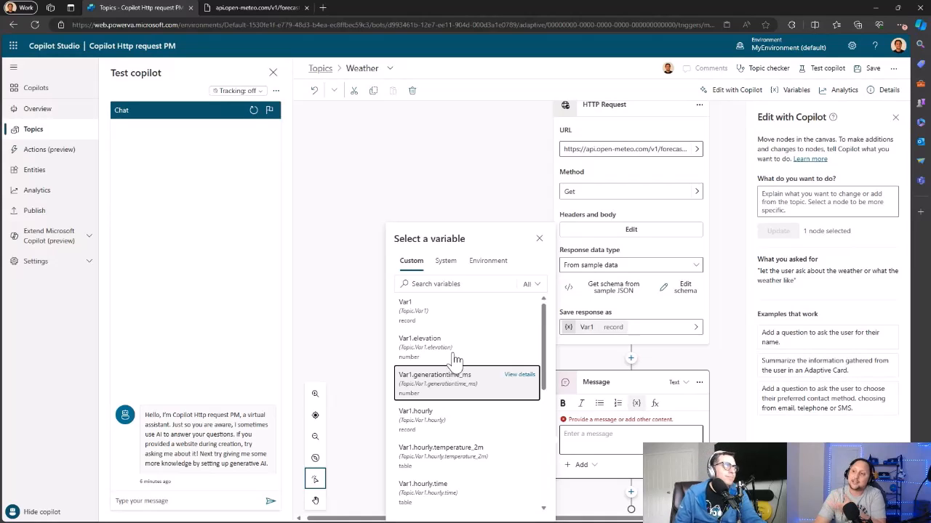
{"action": "scroll", "scroll_direction": "down", "scroll_amount": 3}
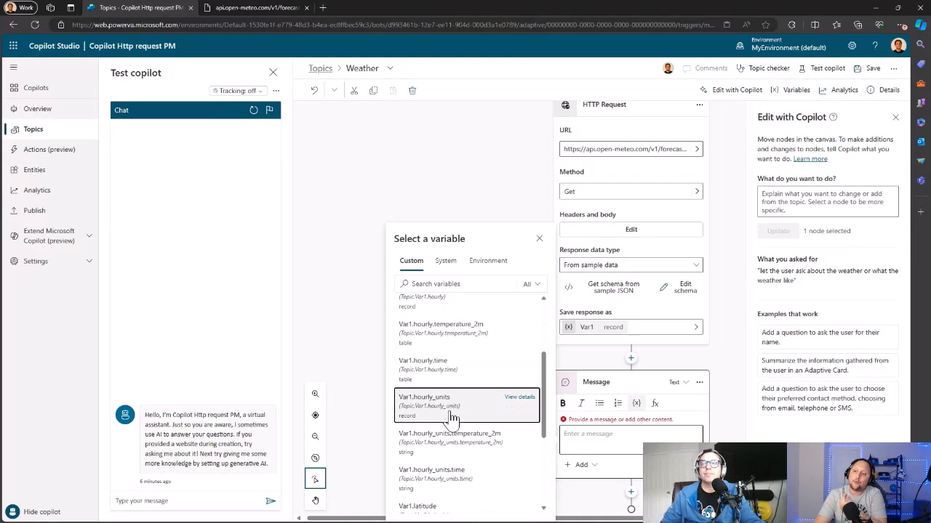
{"action": "scroll", "scroll_direction": "down", "scroll_amount": 3}
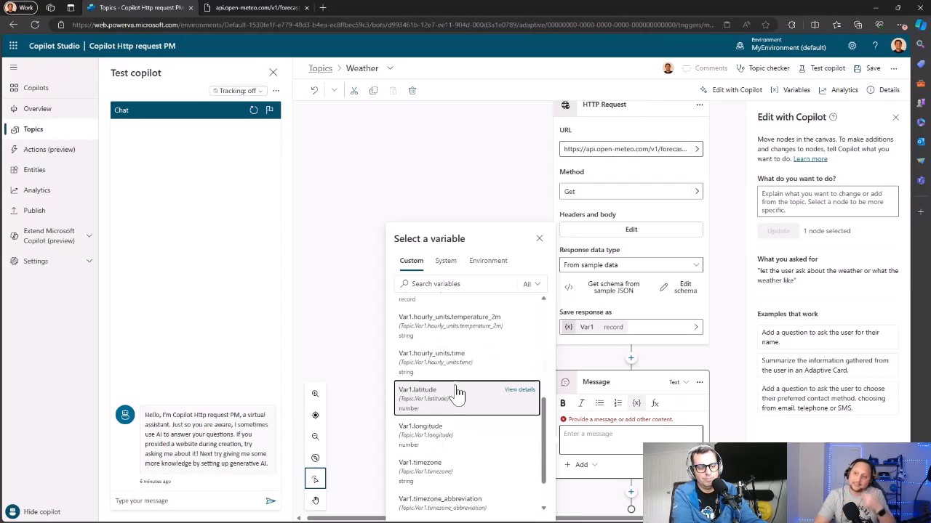
{"action": "scroll", "scroll_direction": "down", "scroll_amount": 3}
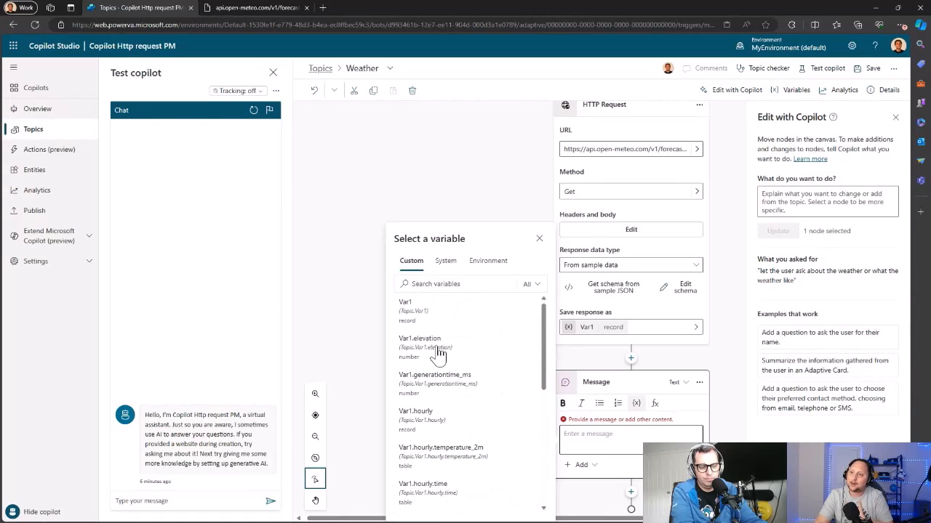
{"action": "left_click", "coordinate": [419, 338]}
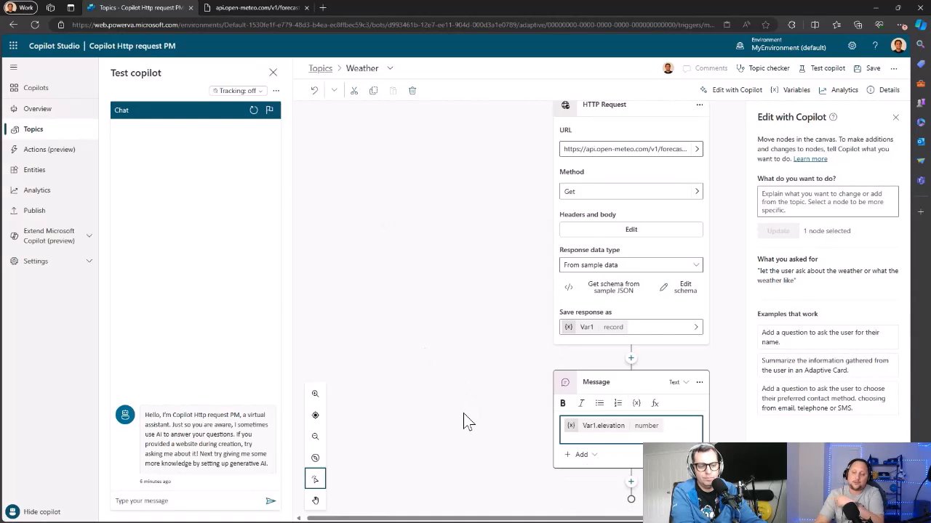
{"action": "mouse_move", "coordinate": [506, 391]}
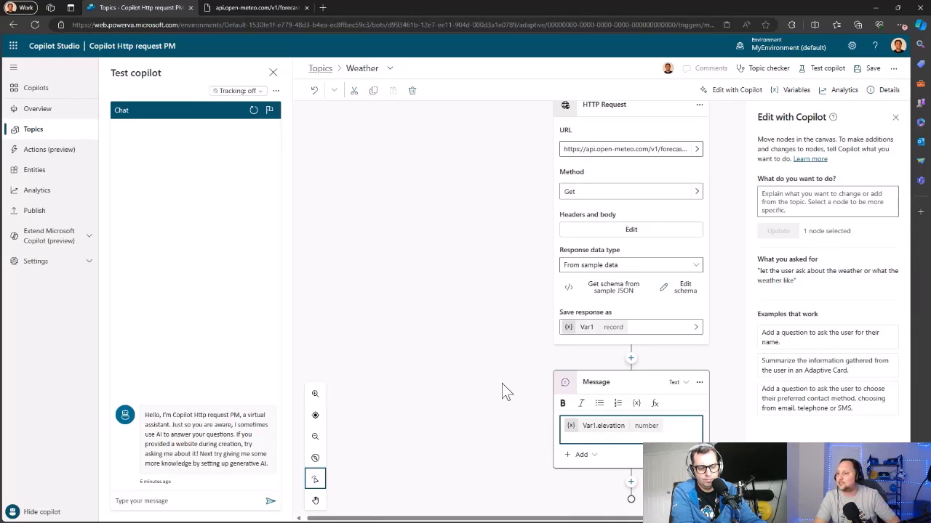
{"action": "mouse_move", "coordinate": [556, 296]}
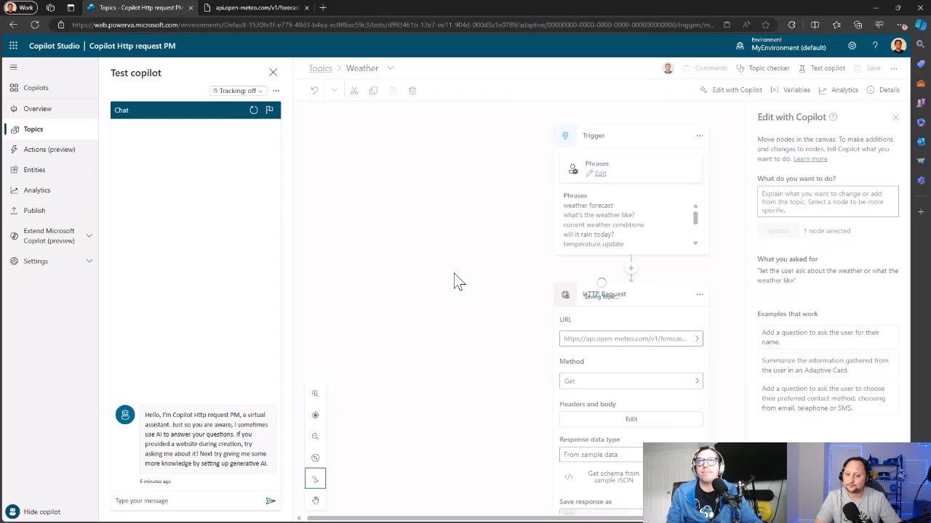
{"action": "mouse_move", "coordinate": [390, 343]}
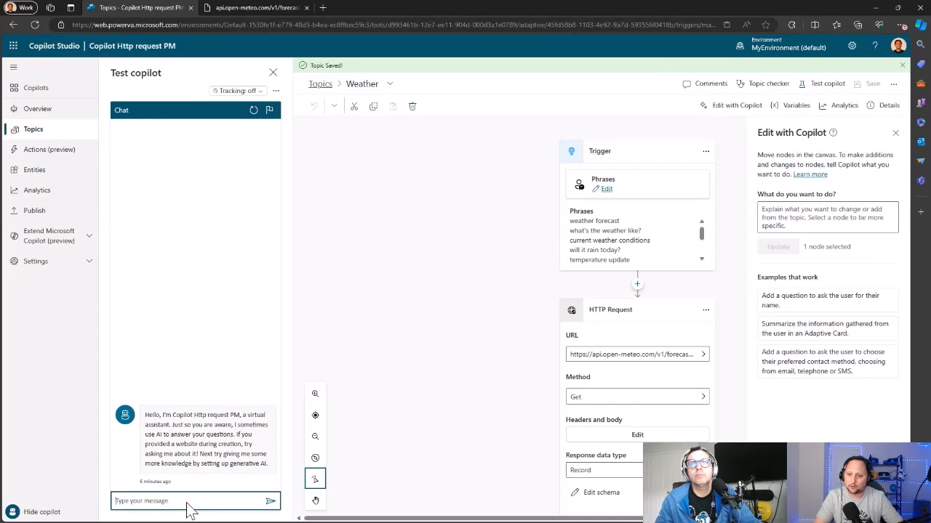
Ask 'weather forecast' in the test chat and get the elevation reply 175.
{"action": "type", "text": "whea"}
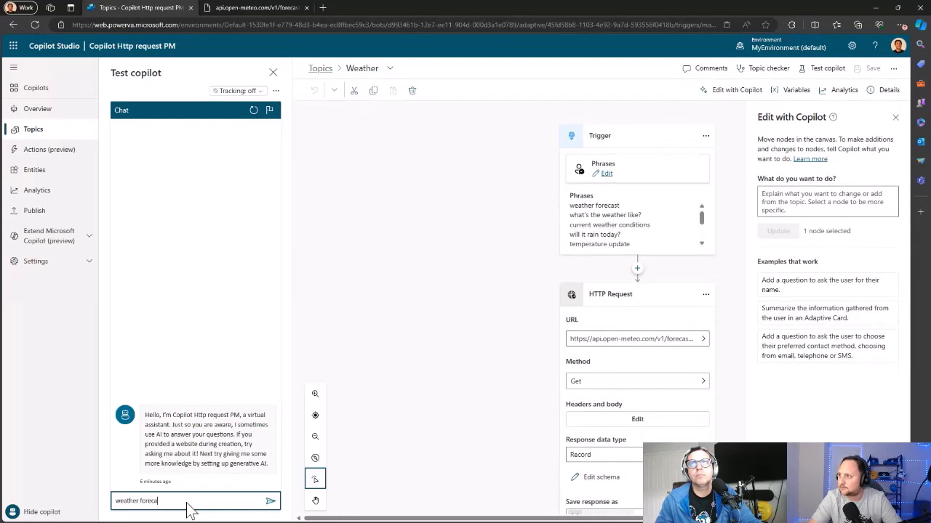
{"action": "left_click", "coordinate": [271, 500]}
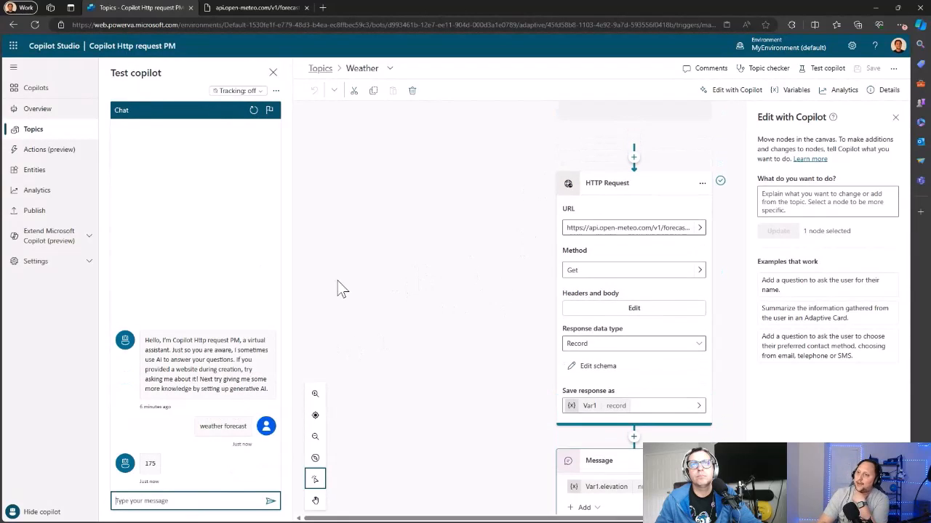
{"action": "scroll", "scroll_direction": "down", "scroll_amount": 3}
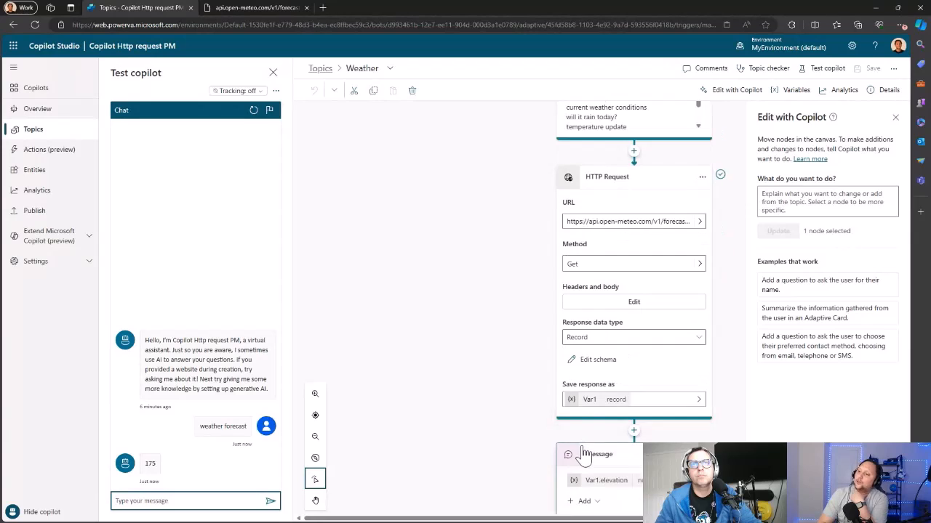
{"action": "scroll", "scroll_direction": "down", "scroll_amount": 3}
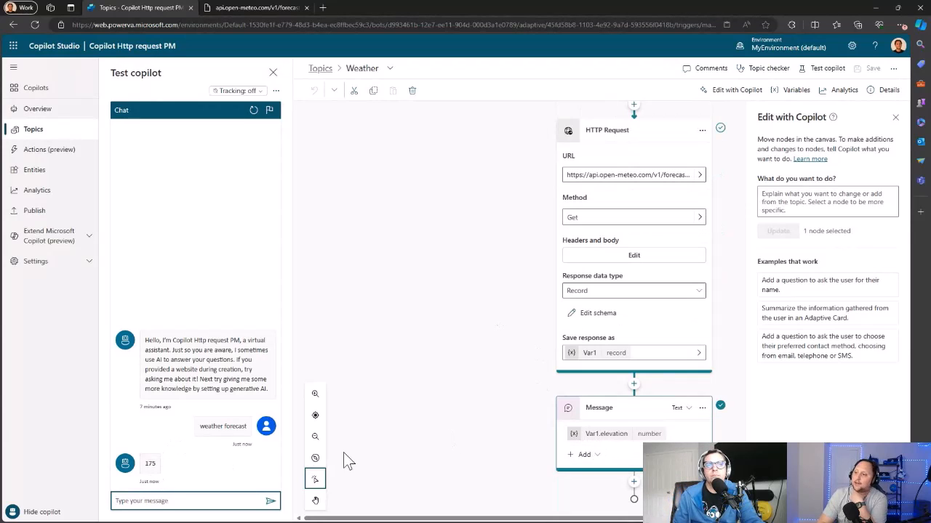
{"action": "left_click", "coordinate": [253, 8]}
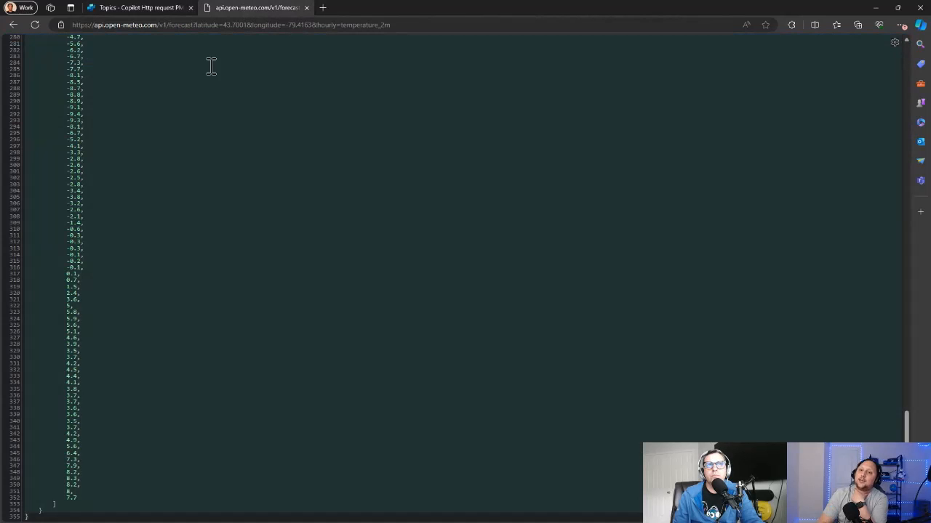
{"action": "scroll", "scroll_direction": "up", "scroll_amount": 3}
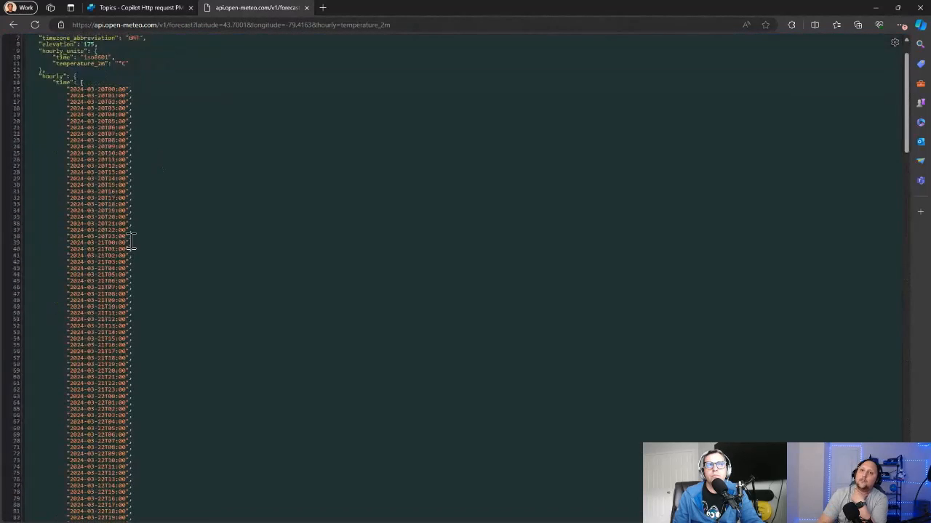
{"action": "scroll", "scroll_direction": "up", "scroll_amount": 3}
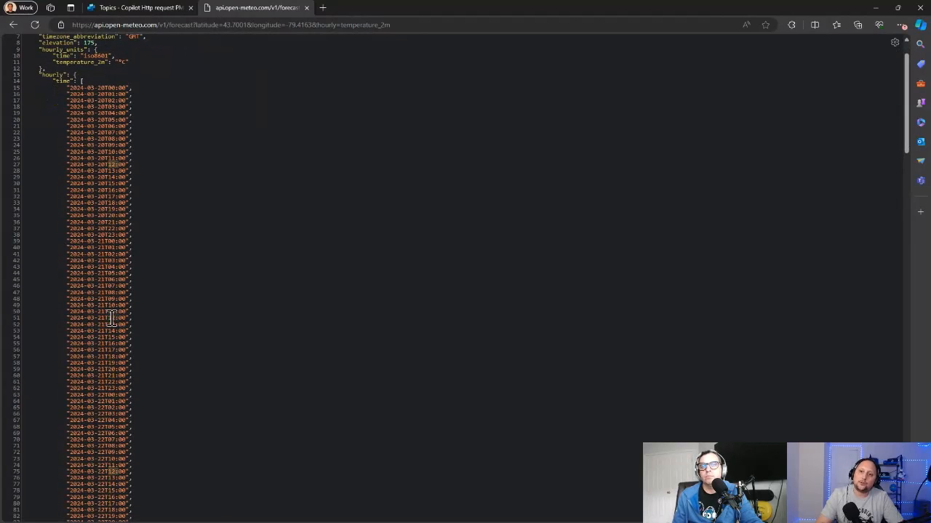
{"action": "scroll", "scroll_direction": "down", "scroll_amount": 3}
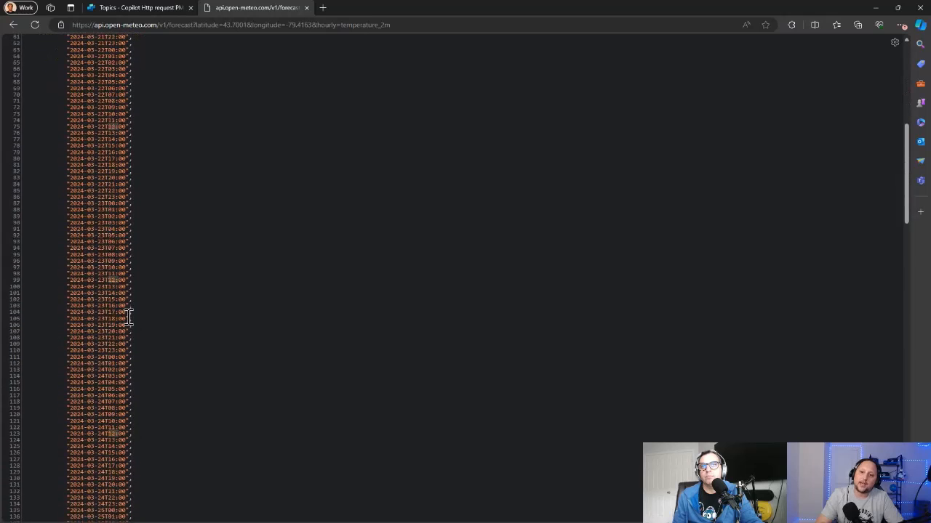
{"action": "scroll", "scroll_direction": "down", "scroll_amount": 3}
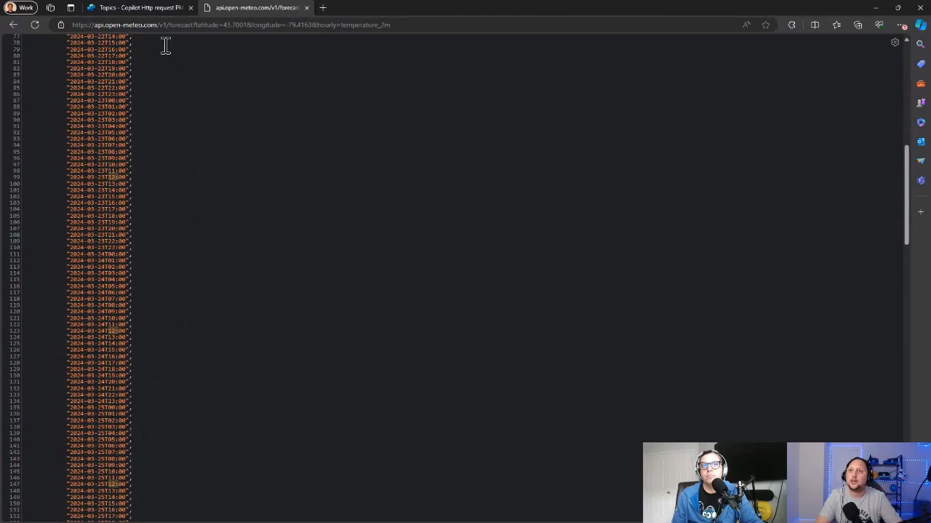
{"action": "left_click", "coordinate": [138, 7]}
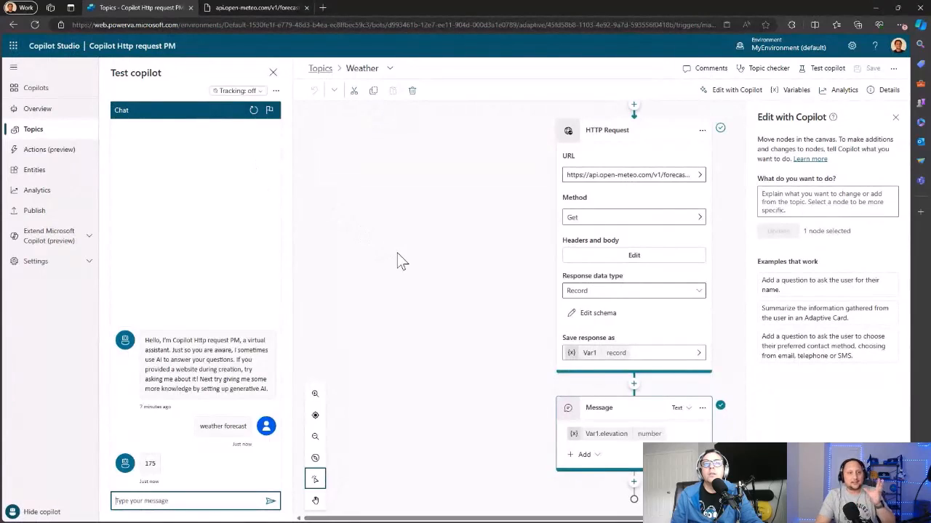
{"action": "mouse_move", "coordinate": [444, 279]}
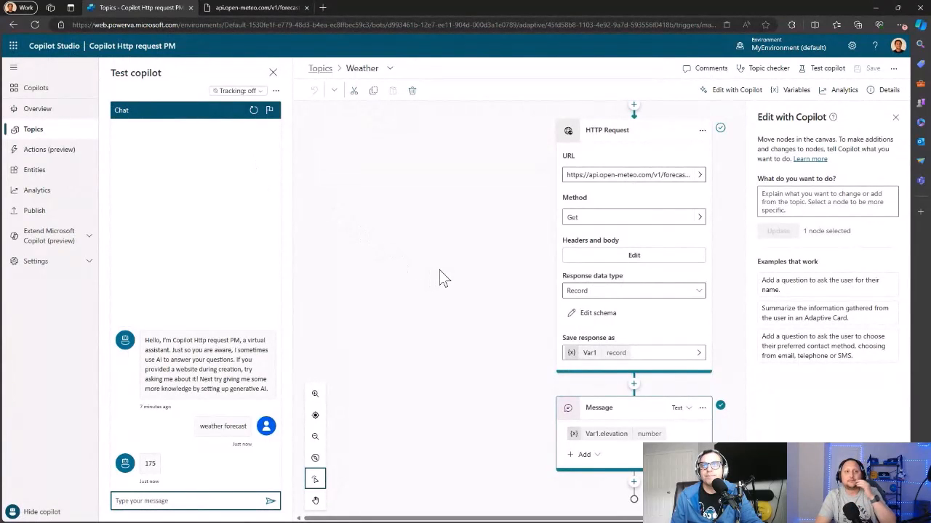